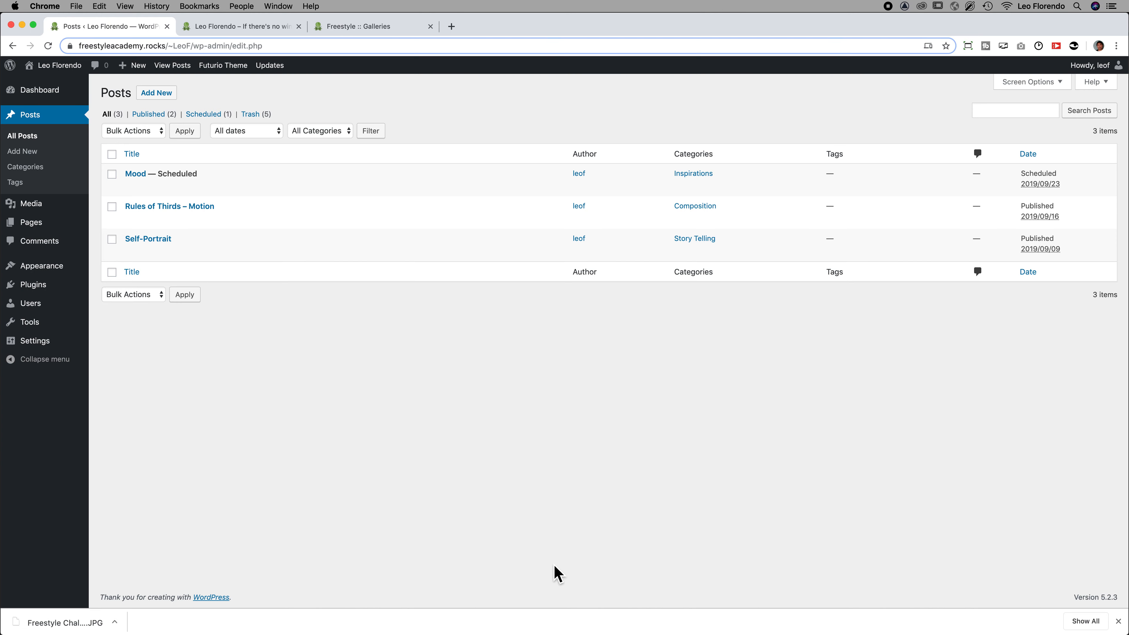
{"action": "mouse_move", "coordinate": [562, 578]}
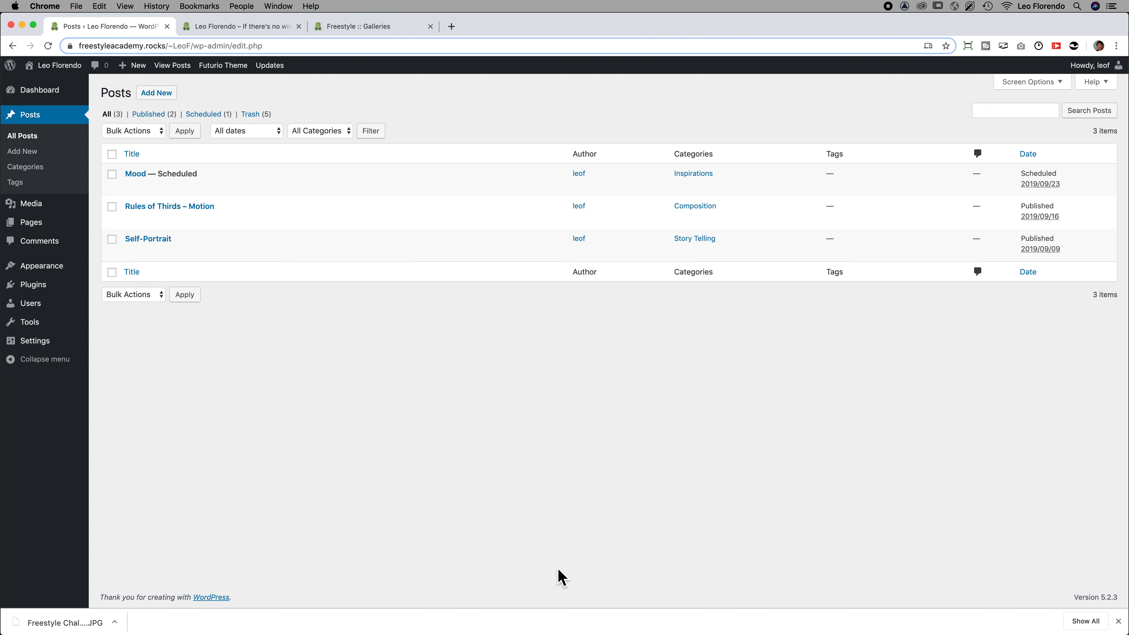
{"action": "mouse_move", "coordinate": [202, 413]}
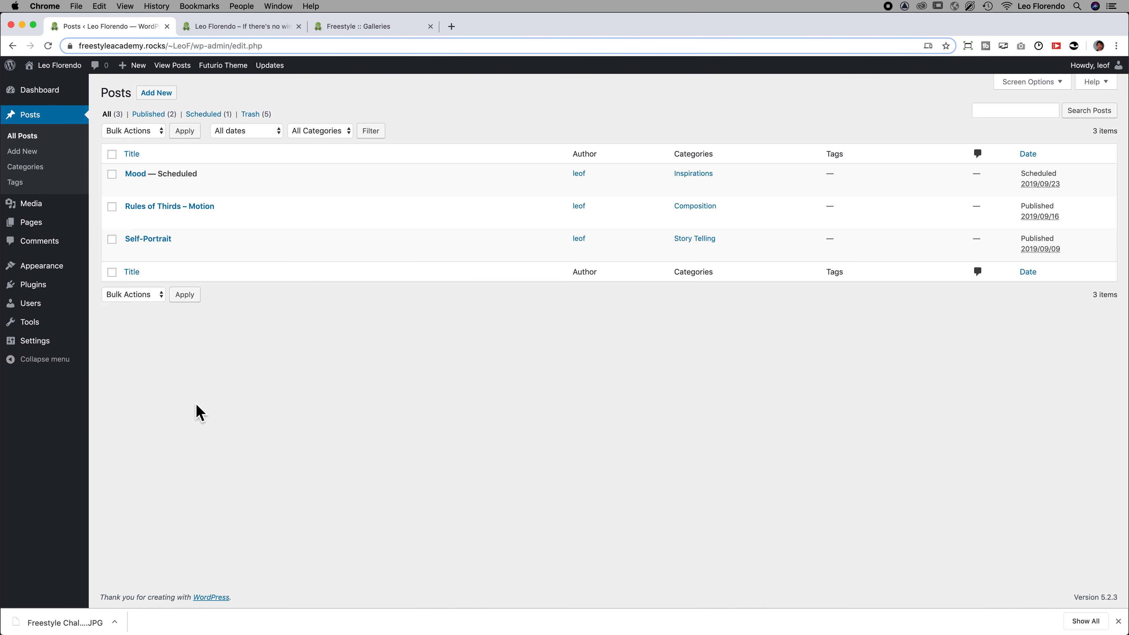
{"action": "mouse_move", "coordinate": [33, 285]}
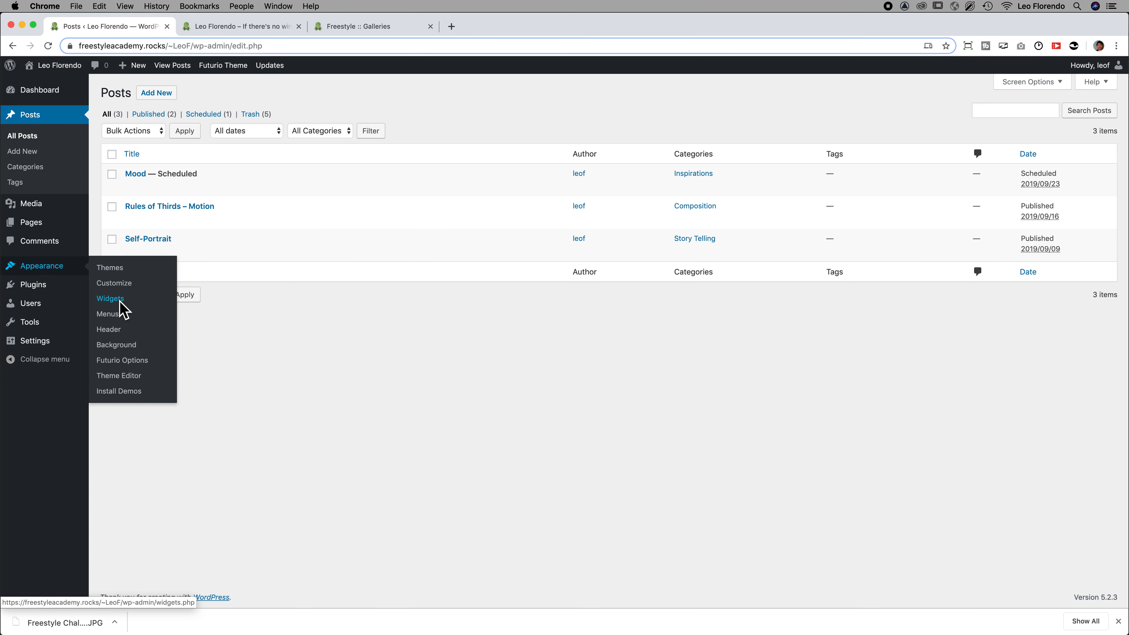
Go to Appearance > Widgets and re-expand the Sidebar area to show its Archives widget
{"action": "left_click", "coordinate": [109, 298]}
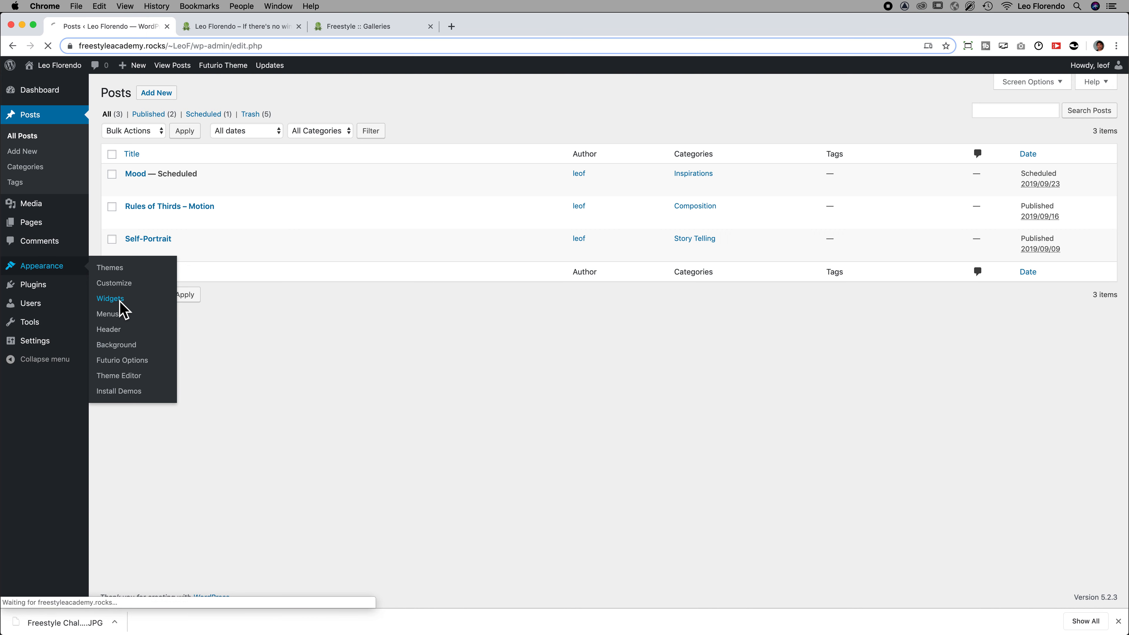
{"action": "left_click", "coordinate": [110, 299]}
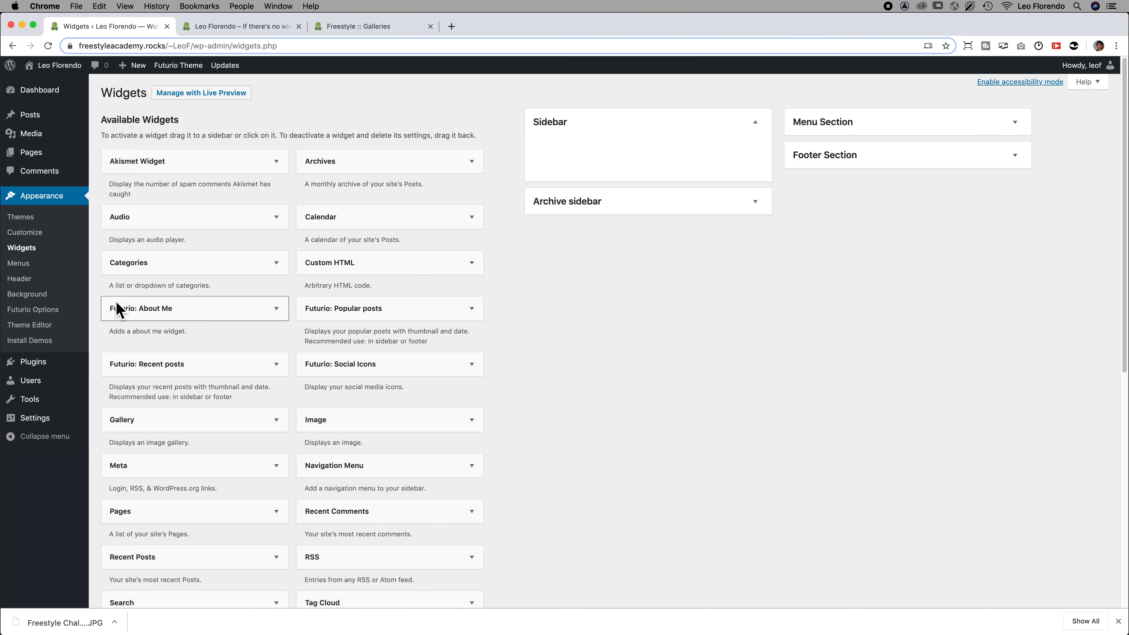
{"action": "mouse_move", "coordinate": [603, 323]}
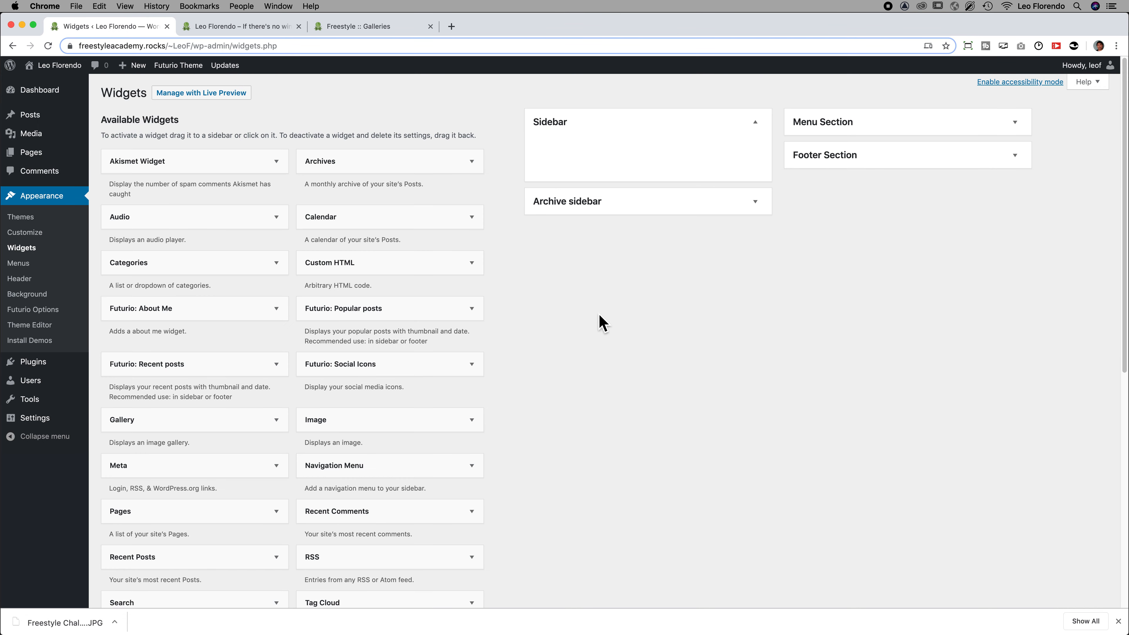
{"action": "mouse_move", "coordinate": [680, 134]}
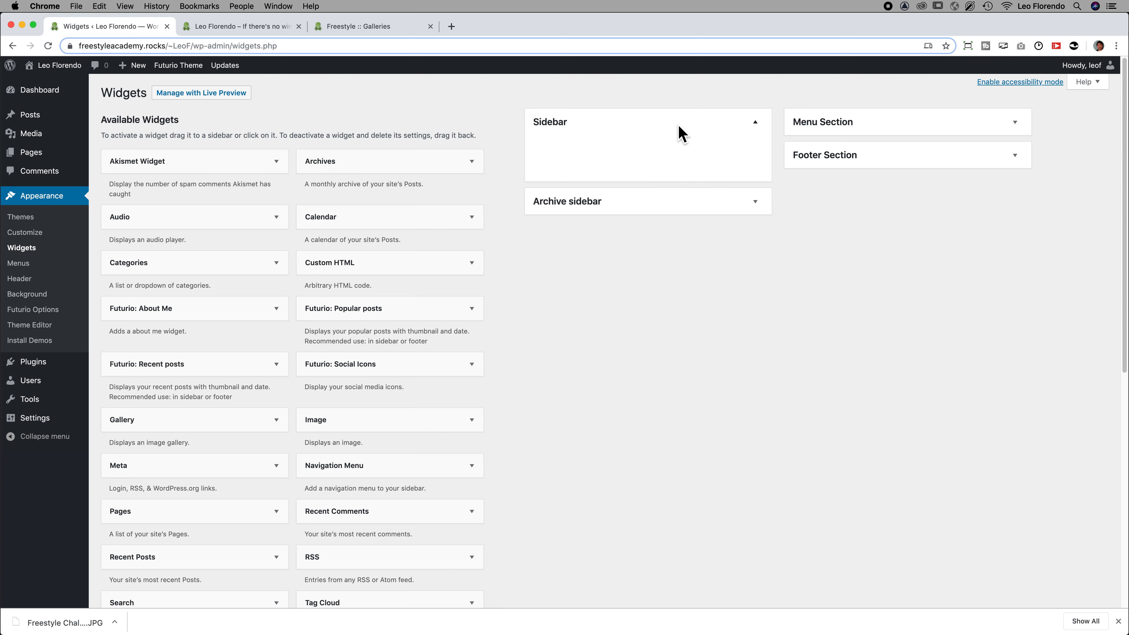
{"action": "left_click", "coordinate": [756, 122]}
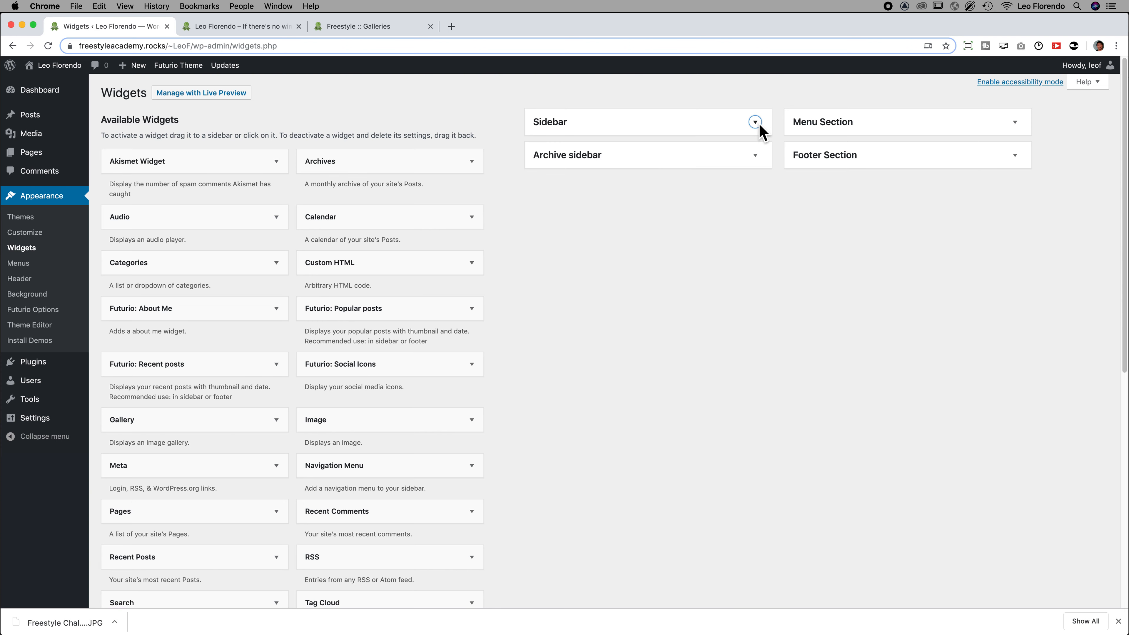
{"action": "left_click", "coordinate": [754, 122]}
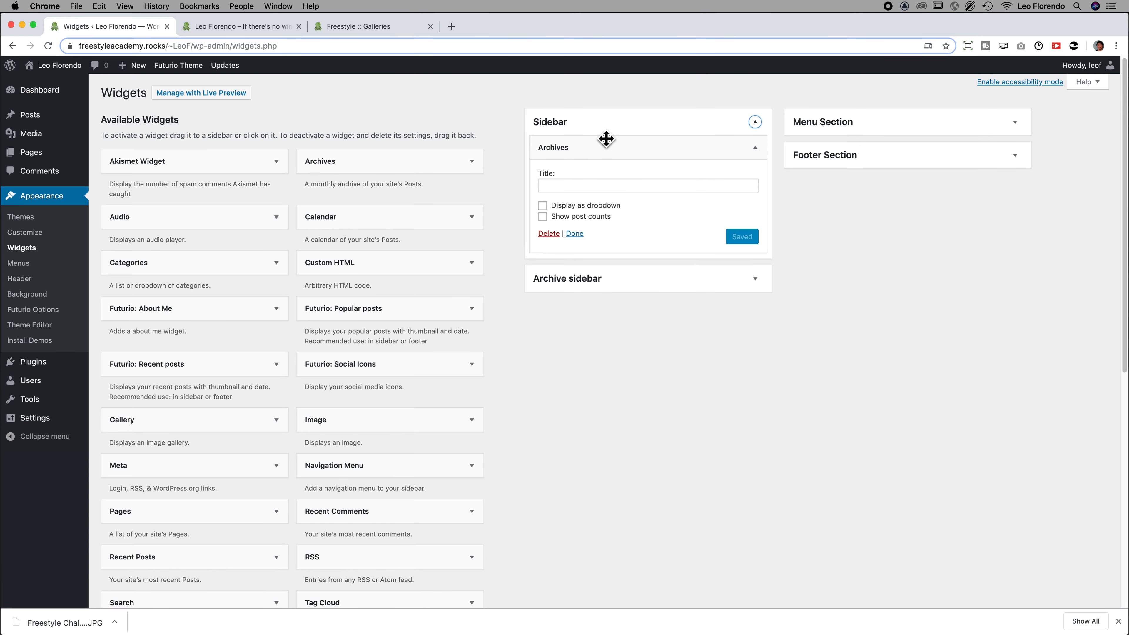
{"action": "mouse_move", "coordinate": [548, 235]}
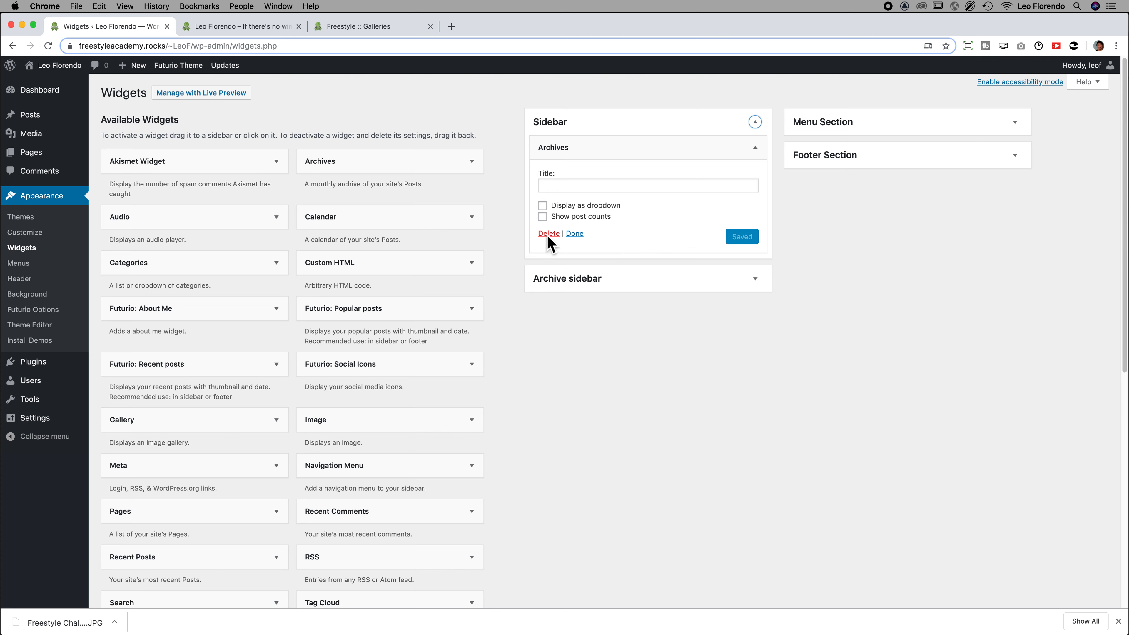
Delete the Archives widget from the Sidebar and check the empty Footer Section area
{"action": "left_click", "coordinate": [549, 233]}
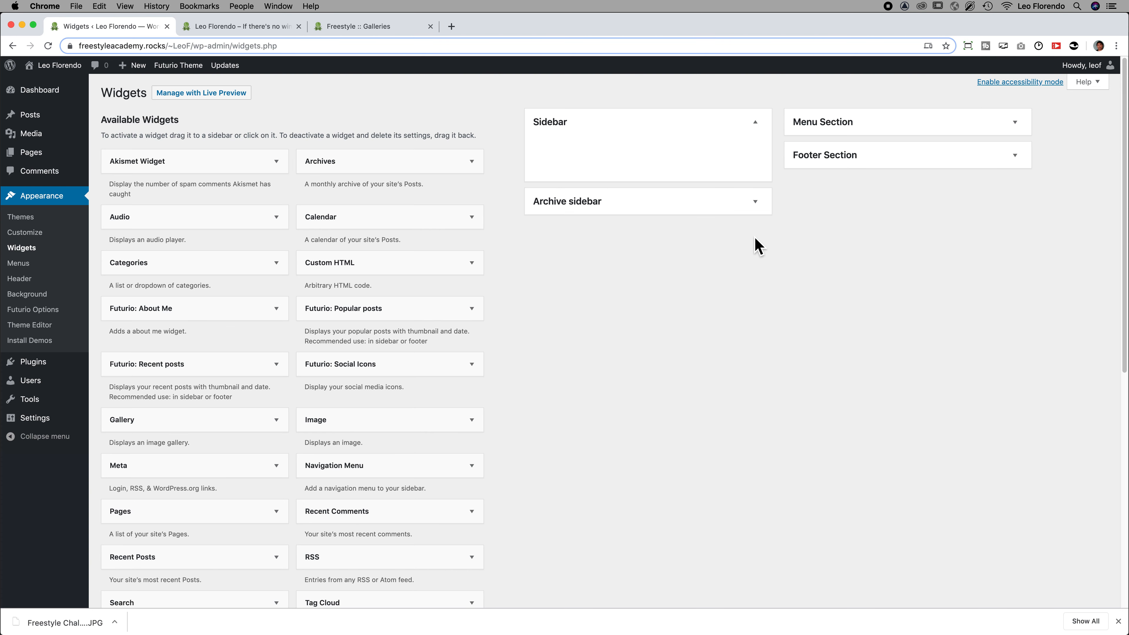
{"action": "mouse_move", "coordinate": [560, 137]}
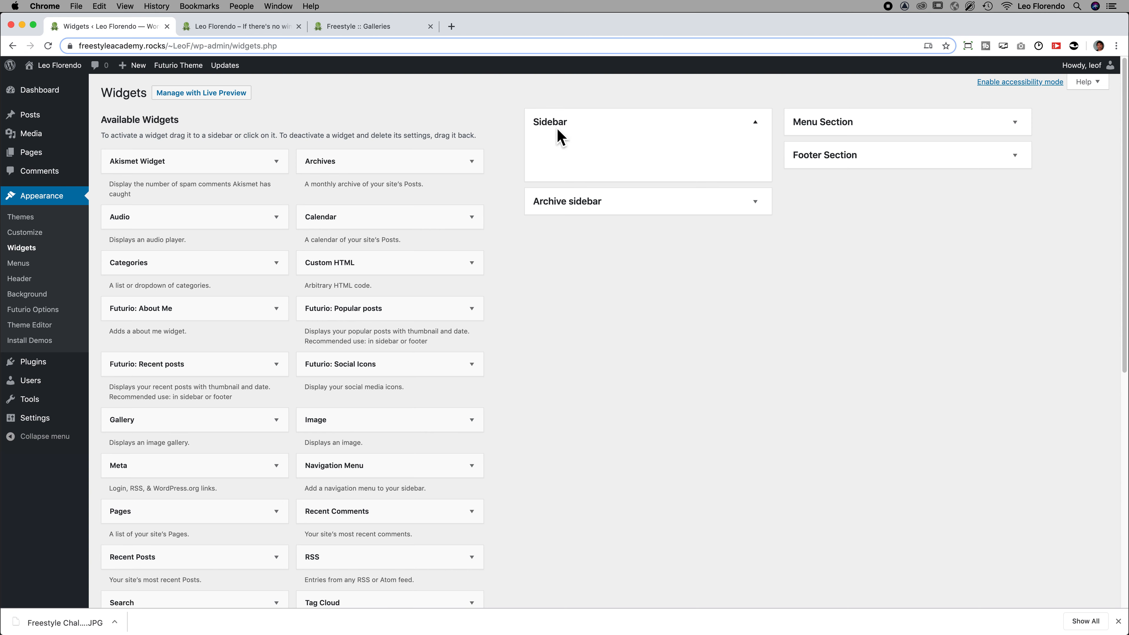
{"action": "mouse_move", "coordinate": [654, 158]}
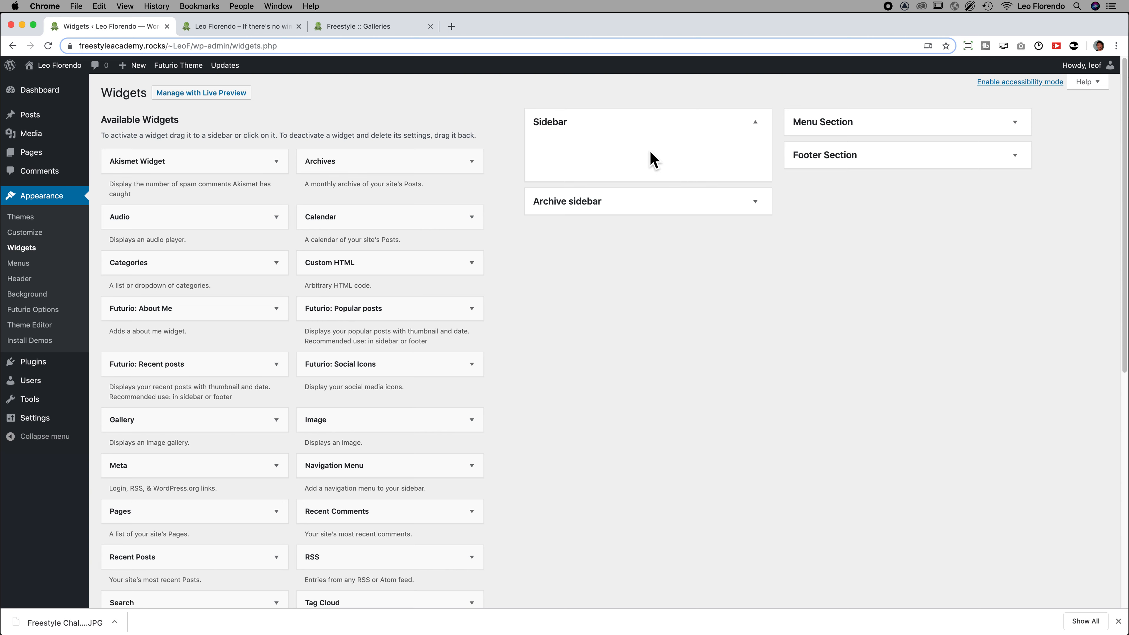
{"action": "mouse_move", "coordinate": [589, 150]}
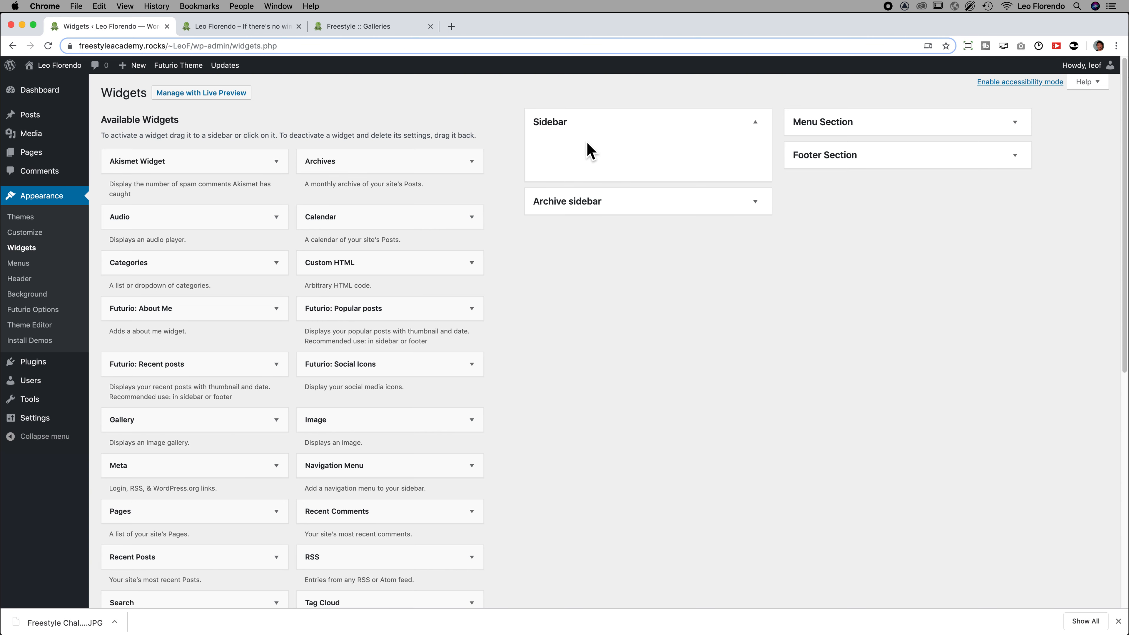
{"action": "mouse_move", "coordinate": [838, 164]}
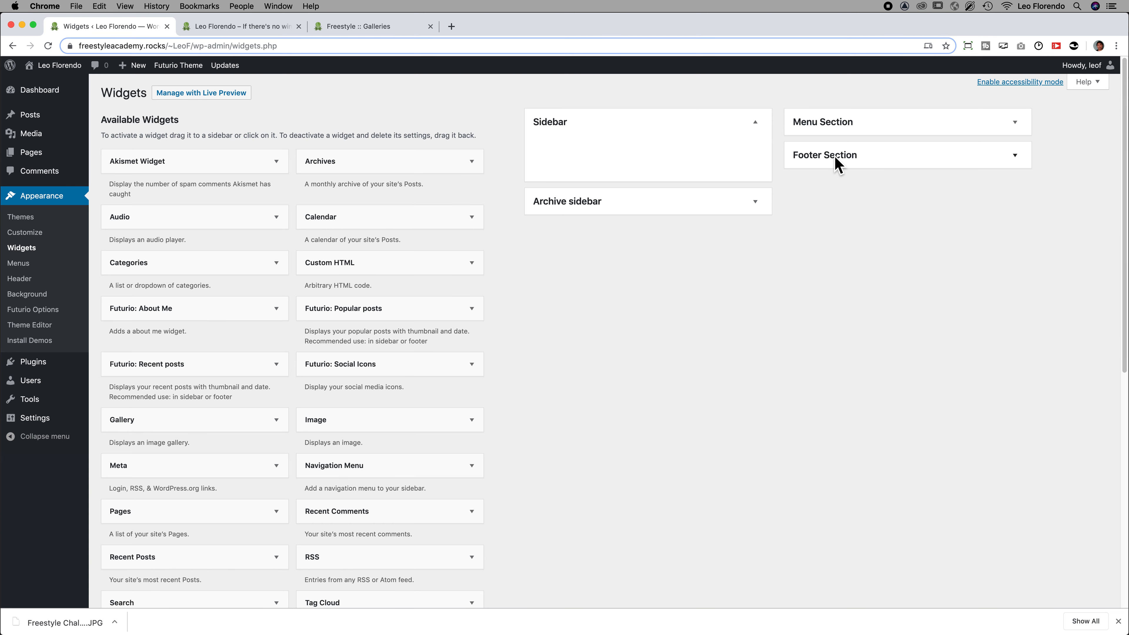
{"action": "left_click", "coordinate": [1016, 154]}
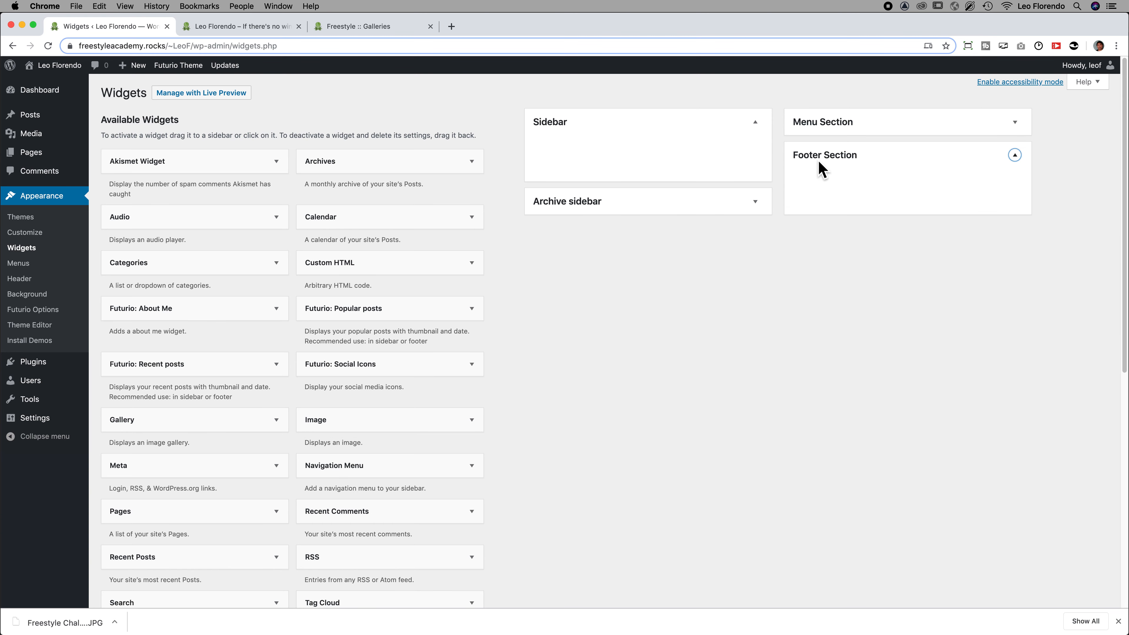
{"action": "left_click", "coordinate": [1015, 154]}
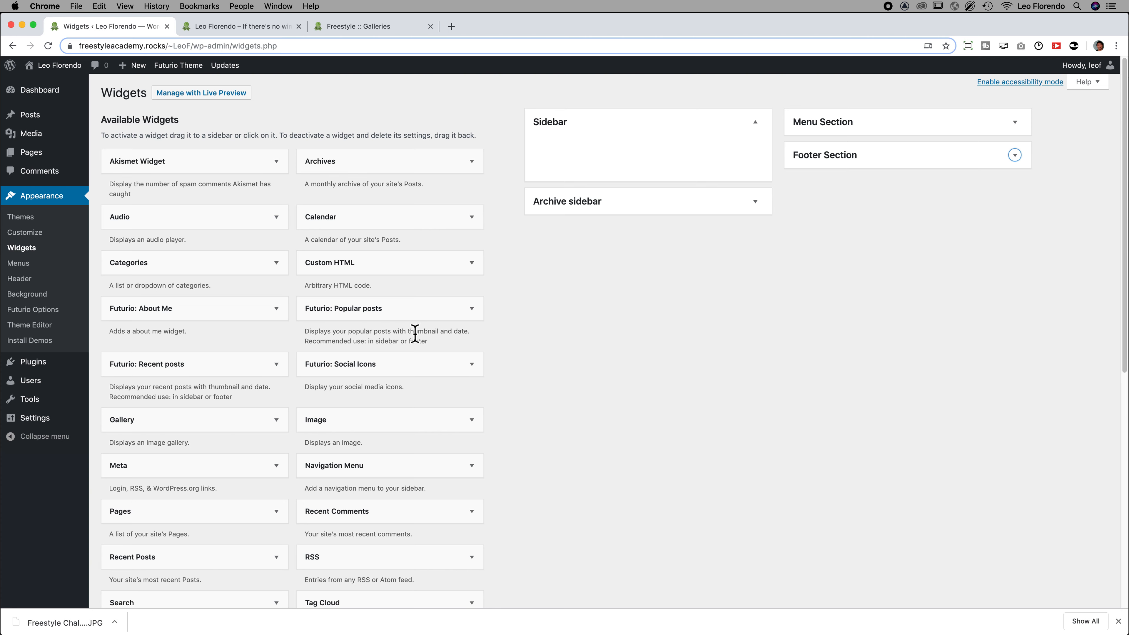
{"action": "mouse_move", "coordinate": [315, 321]}
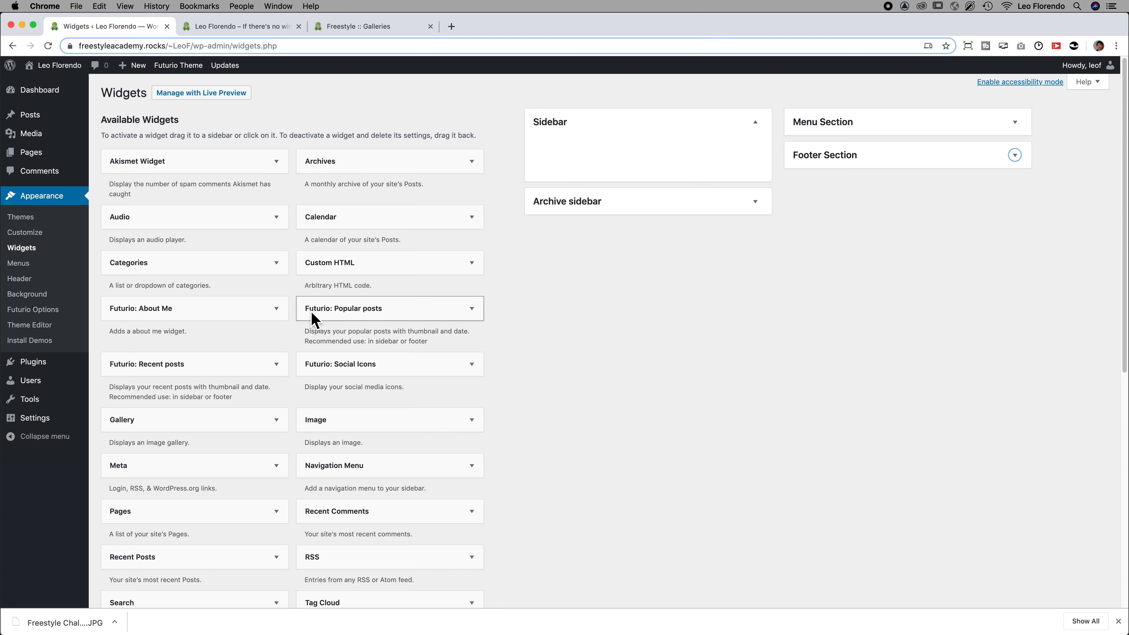
{"action": "mouse_move", "coordinate": [142, 567]}
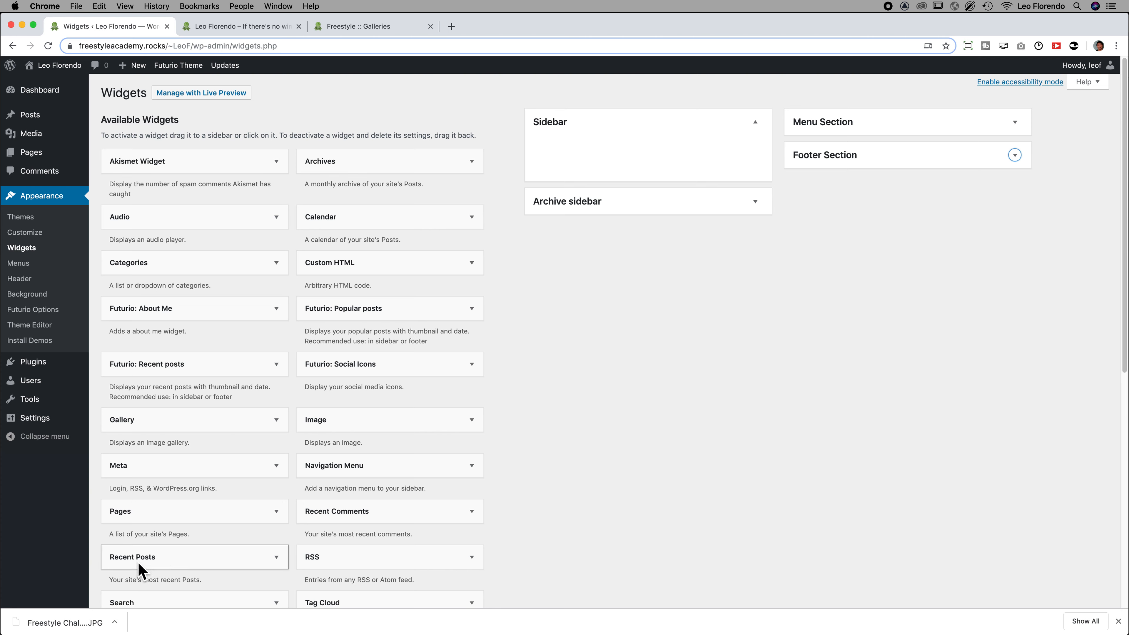
{"action": "mouse_move", "coordinate": [178, 577]}
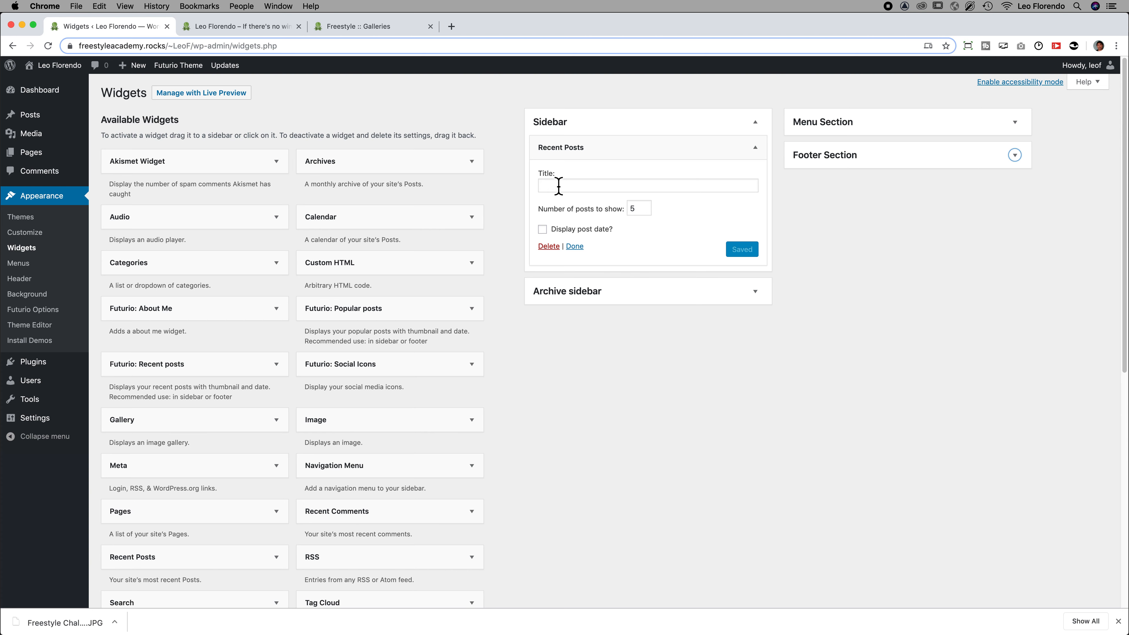
Title the sidebar's Recent Posts widget 'Recent Photo Blogs'
{"action": "left_click", "coordinate": [647, 186]}
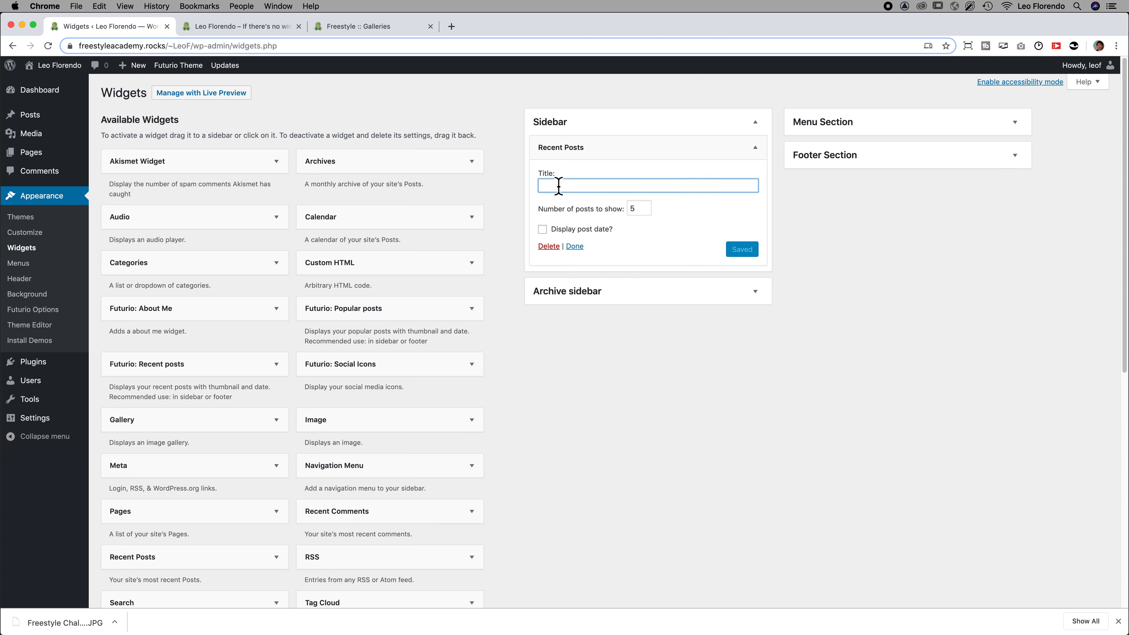
{"action": "type", "text": "Recent"}
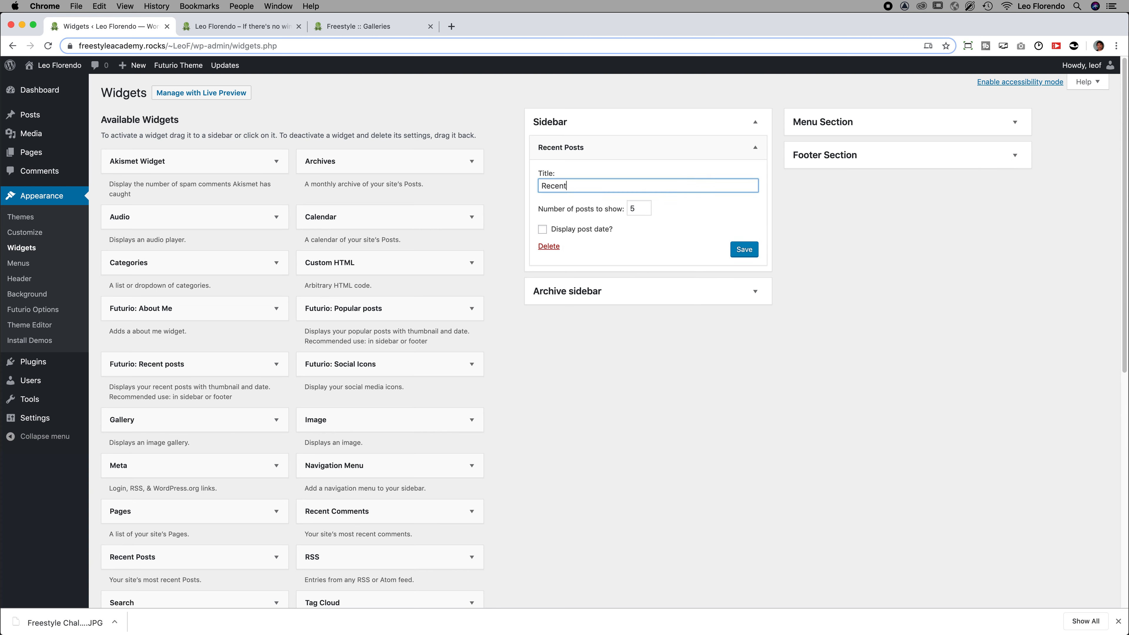
{"action": "type", "text": "Photo"}
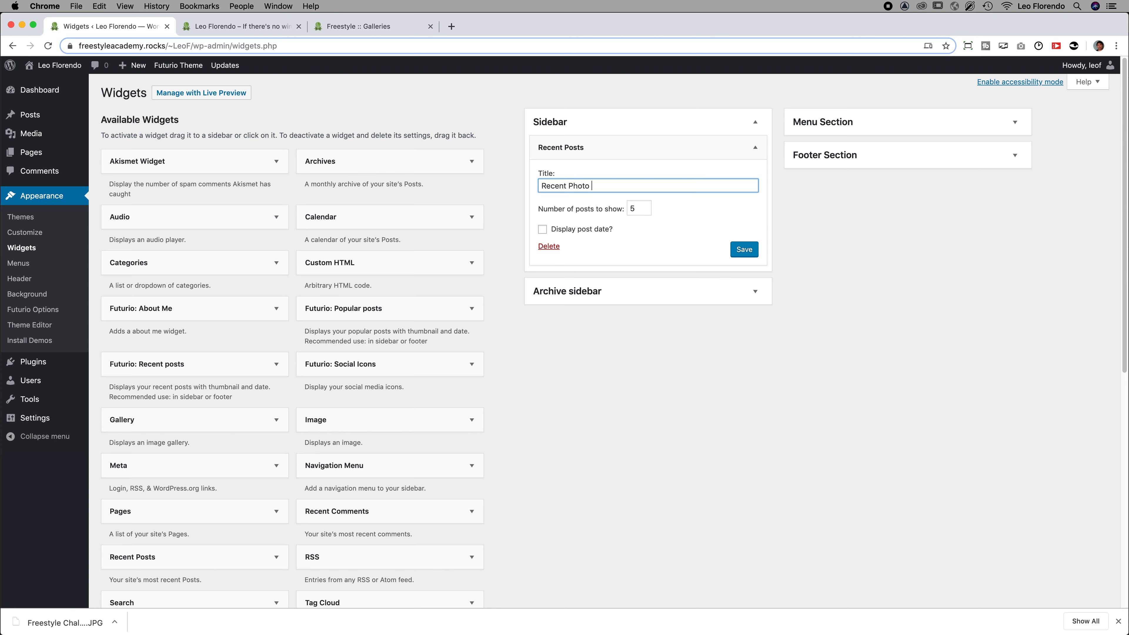
{"action": "type", "text": "Bl"}
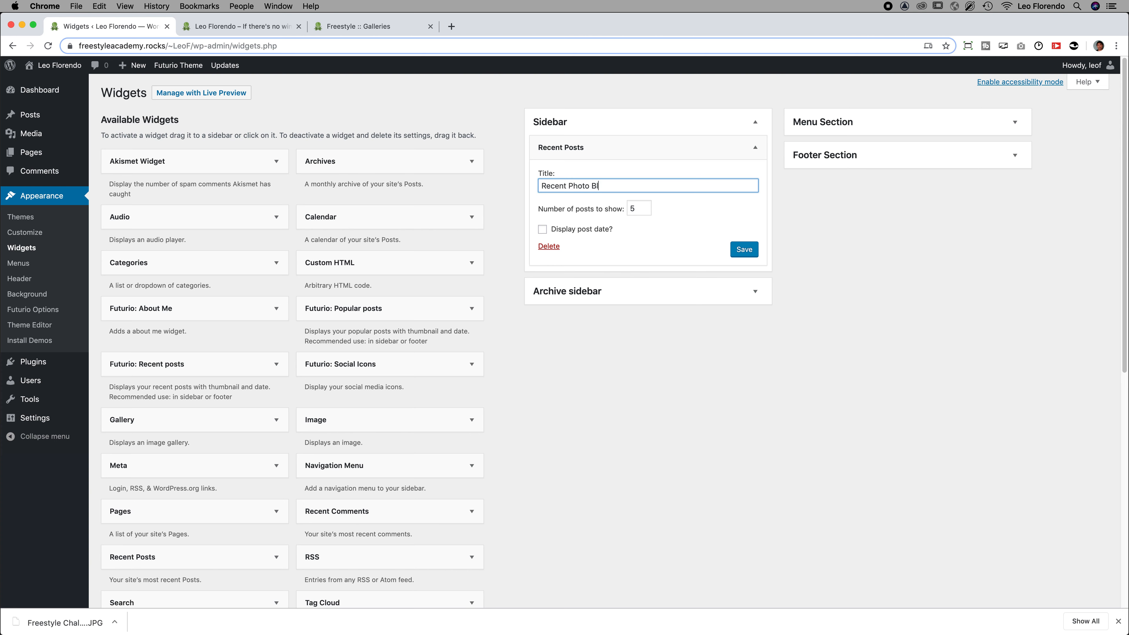
{"action": "type", "text": "ogs"}
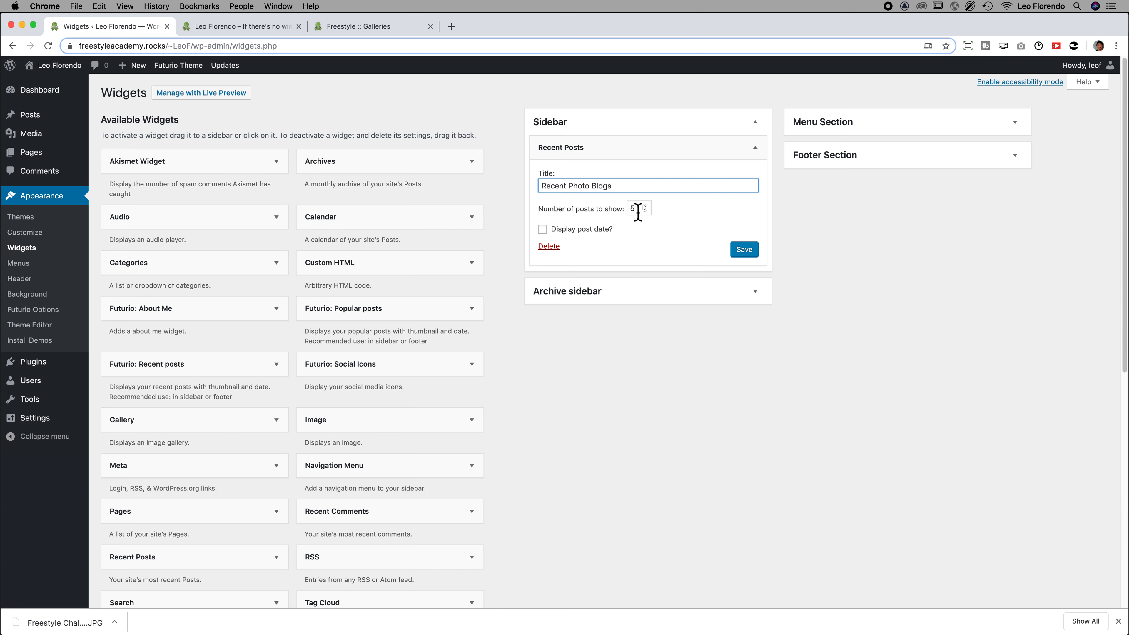
Show 12 posts with their post dates displayed and save the widget
{"action": "left_click", "coordinate": [636, 208]}
{"action": "type", "text": "12"}
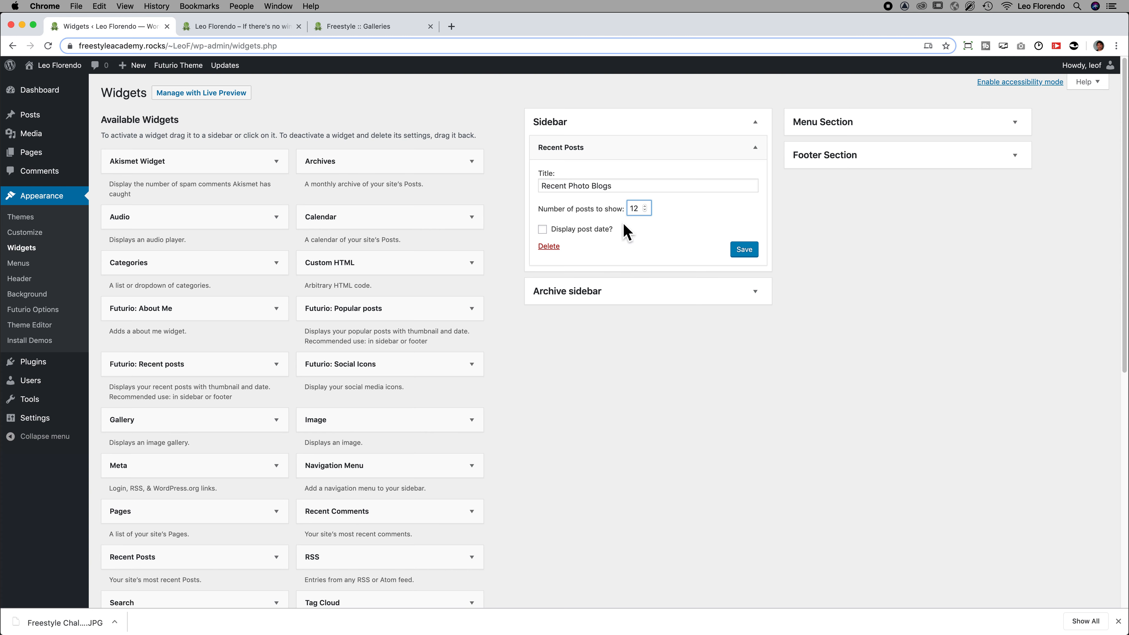
{"action": "left_click", "coordinate": [543, 229]}
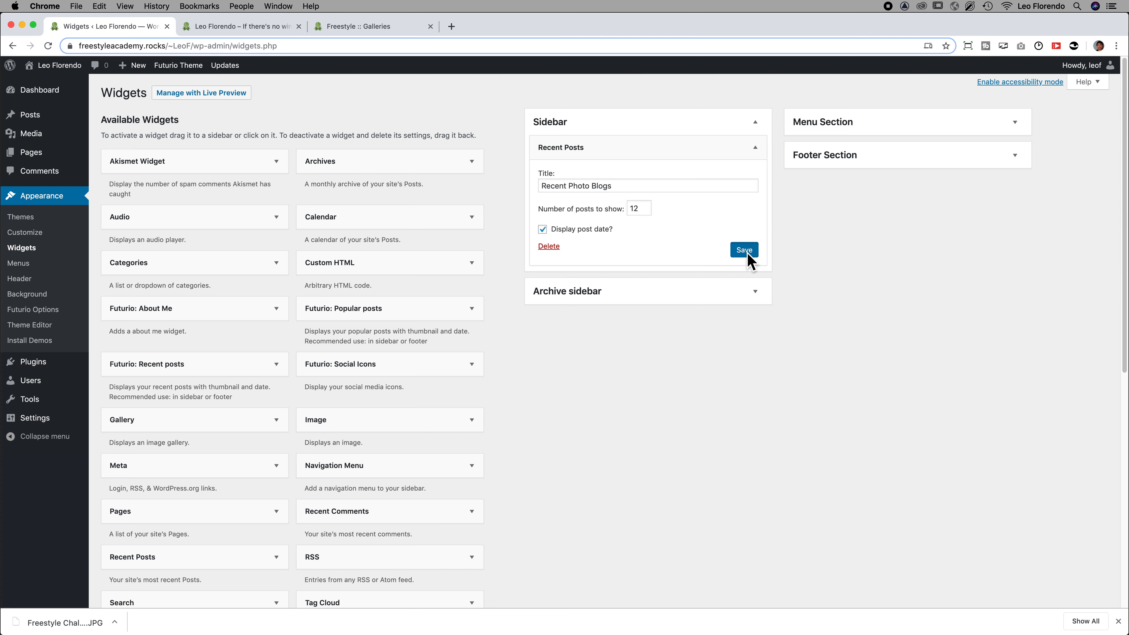
{"action": "left_click", "coordinate": [744, 250]}
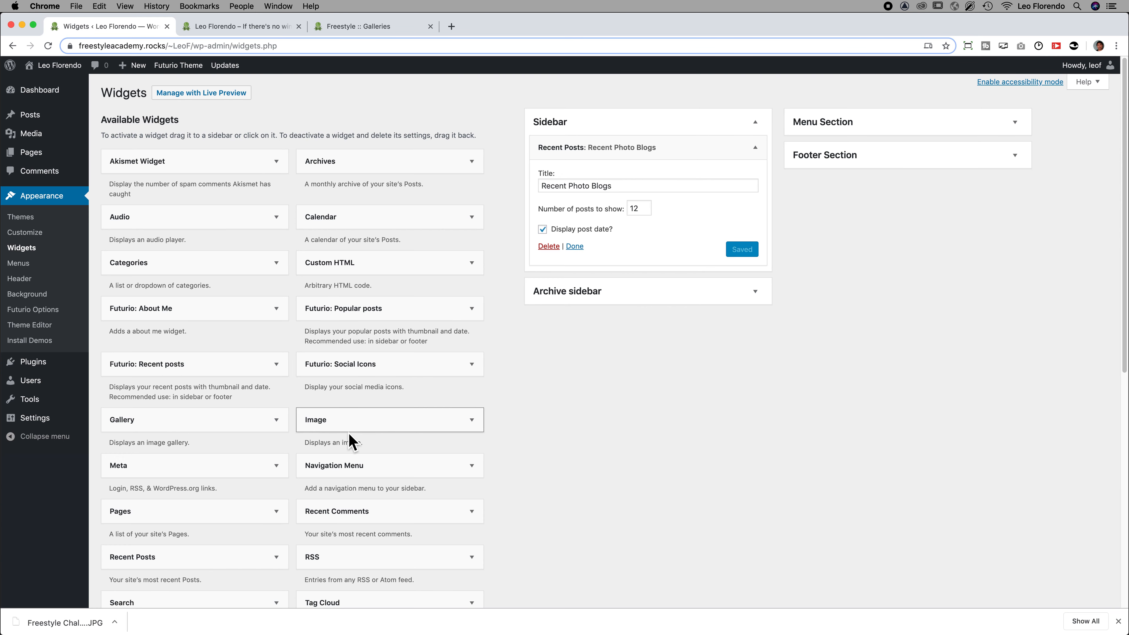
Add a Categories widget below Recent Photo Blogs and title it 'Photo Blog Categories'
{"action": "scroll", "scroll_direction": "down", "scroll_amount": 3}
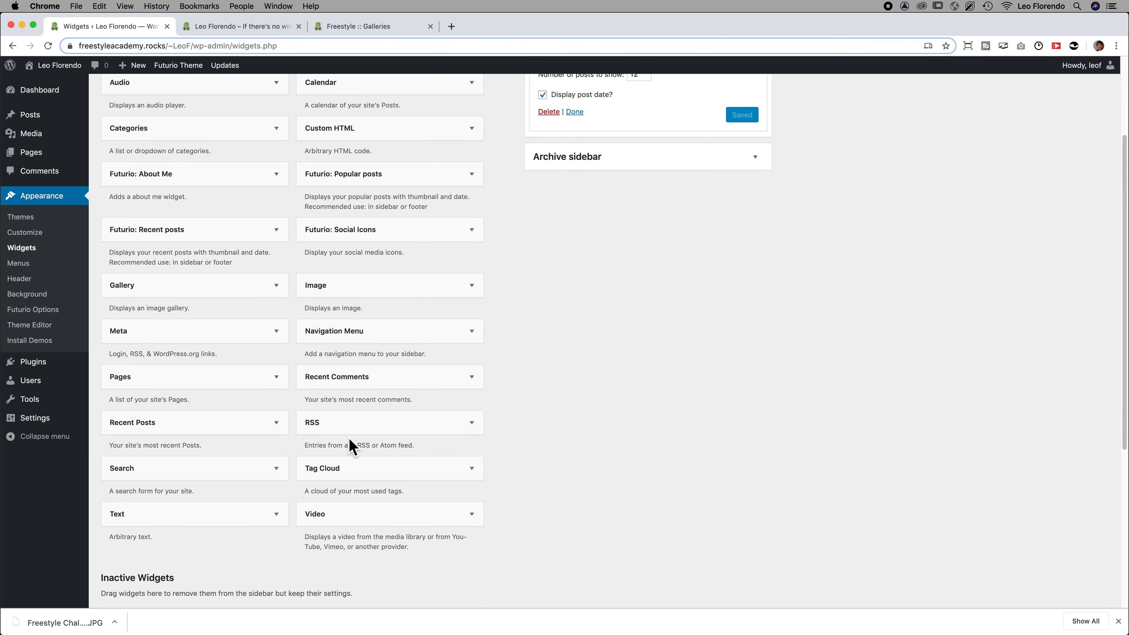
{"action": "scroll", "scroll_direction": "up", "scroll_amount": 3}
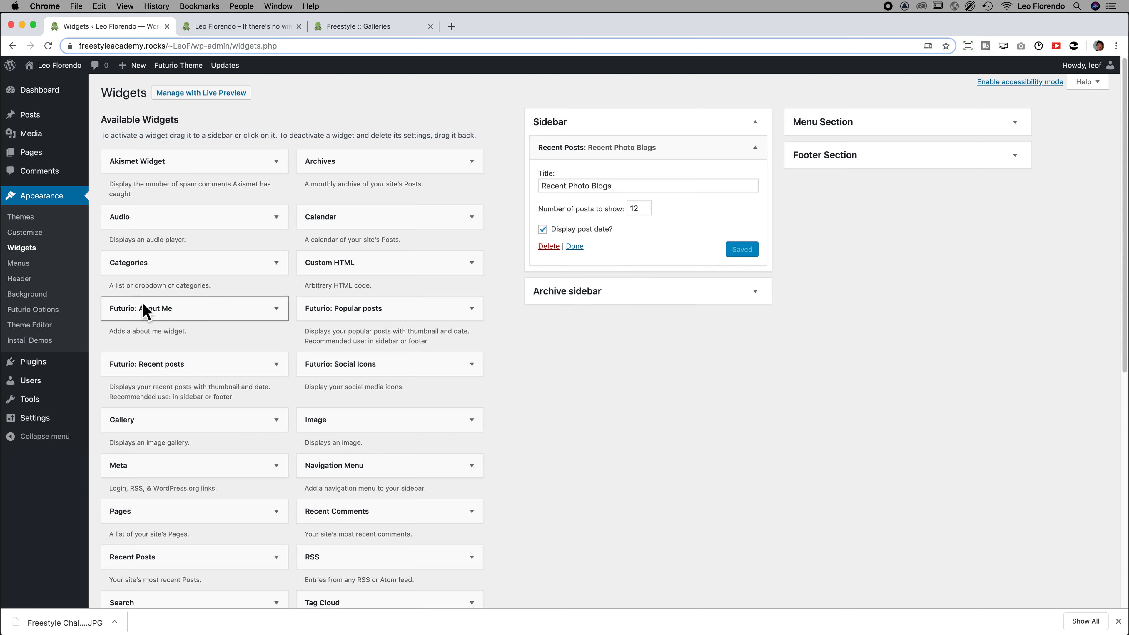
{"action": "left_click_drag", "start_coordinate": [194, 263], "coordinate": [609, 281]}
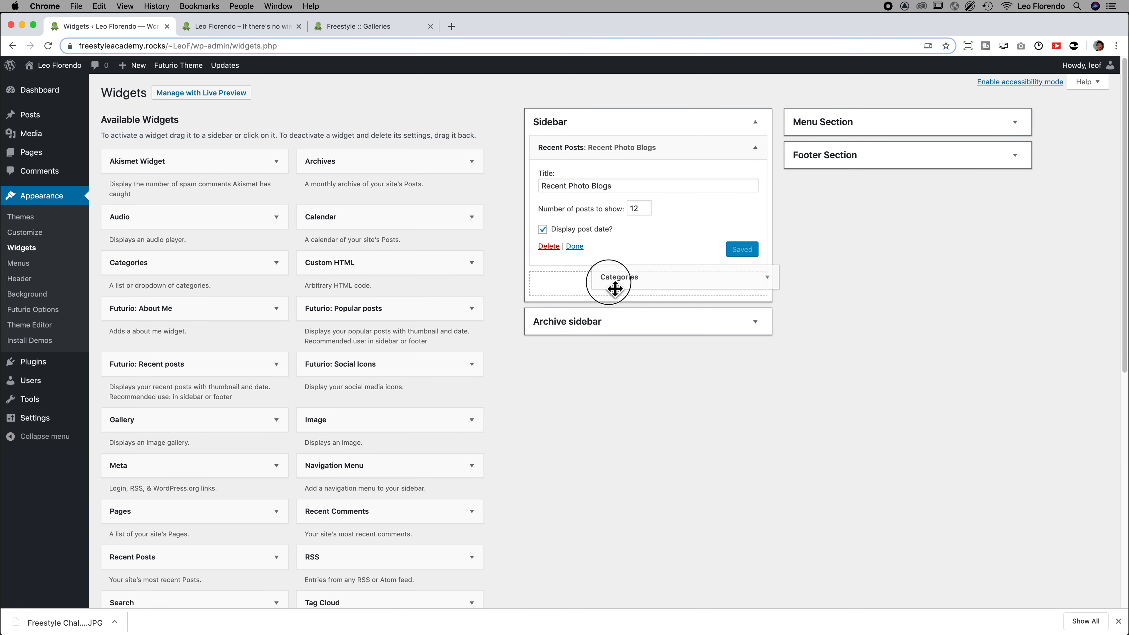
{"action": "left_click", "coordinate": [647, 277]}
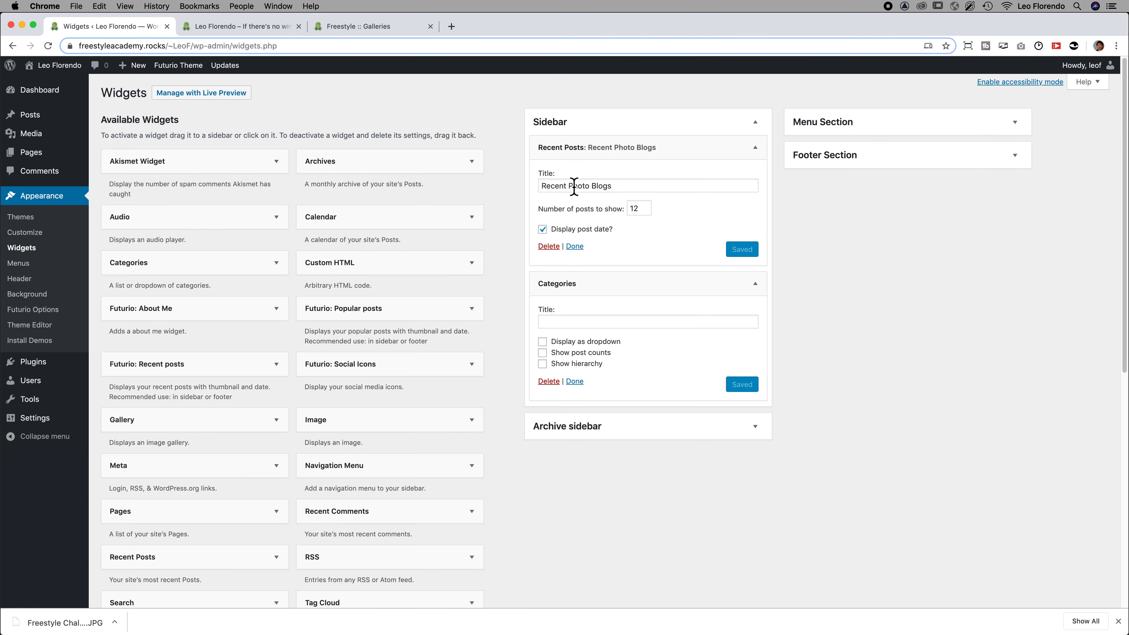
{"action": "left_click", "coordinate": [647, 321]}
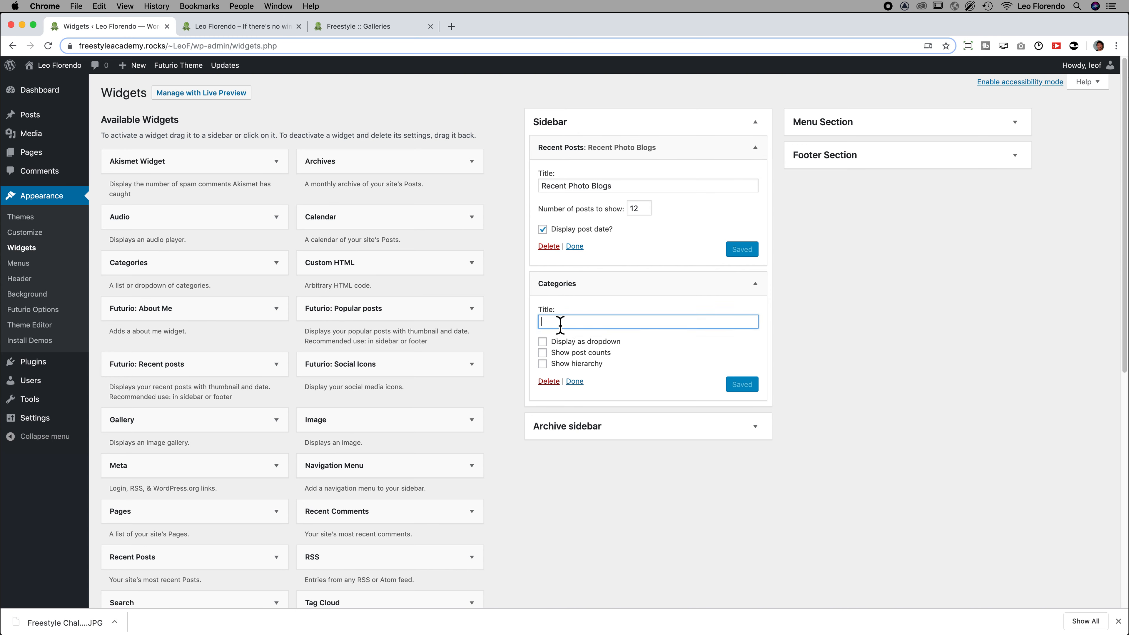
{"action": "type", "text": "Pho"}
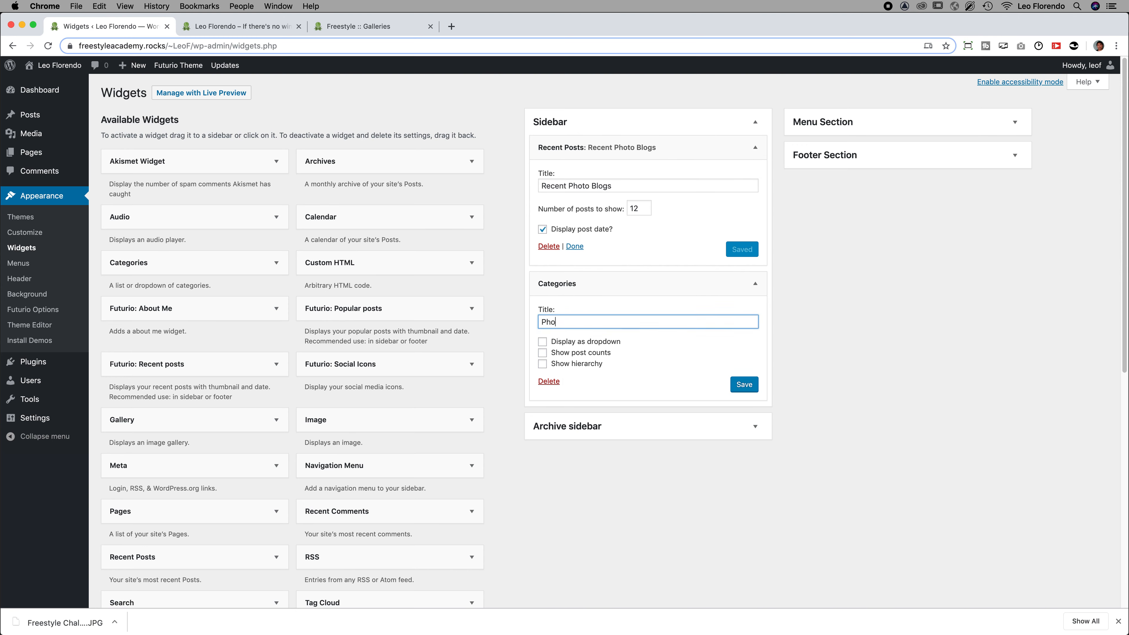
{"action": "type", "text": "to Blog Categori"}
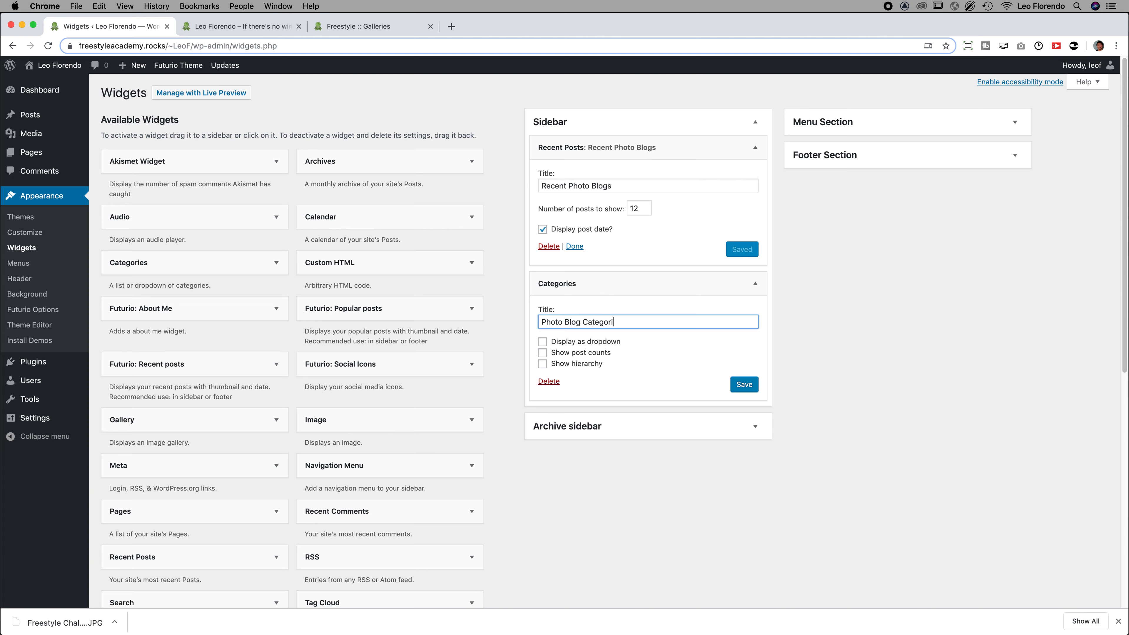
{"action": "type", "text": "es"}
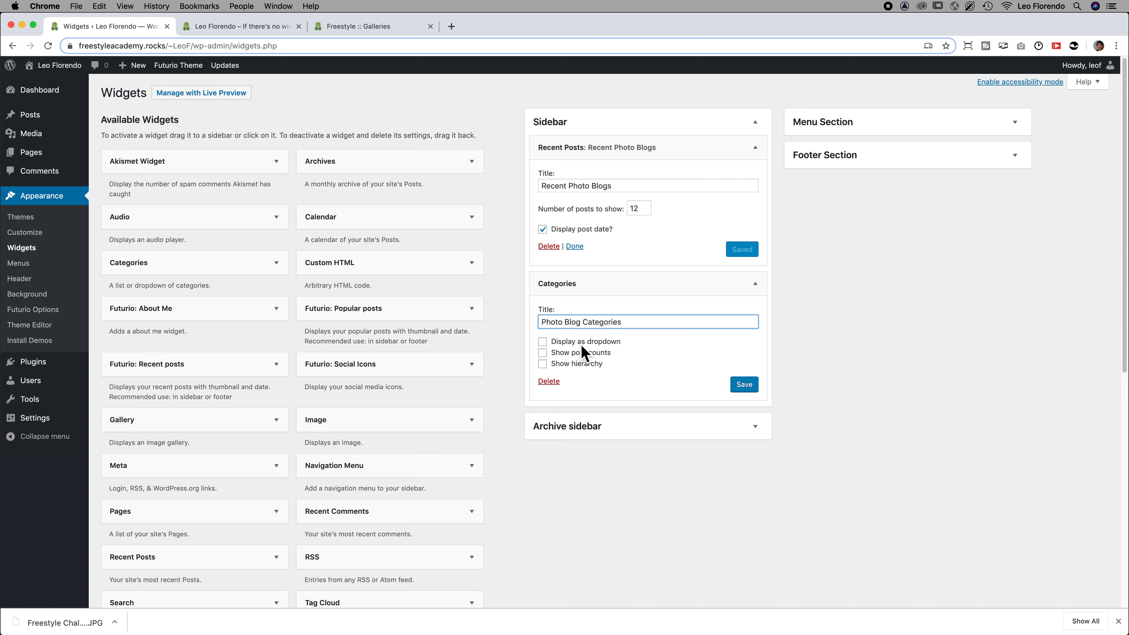
{"action": "mouse_move", "coordinate": [543, 362]}
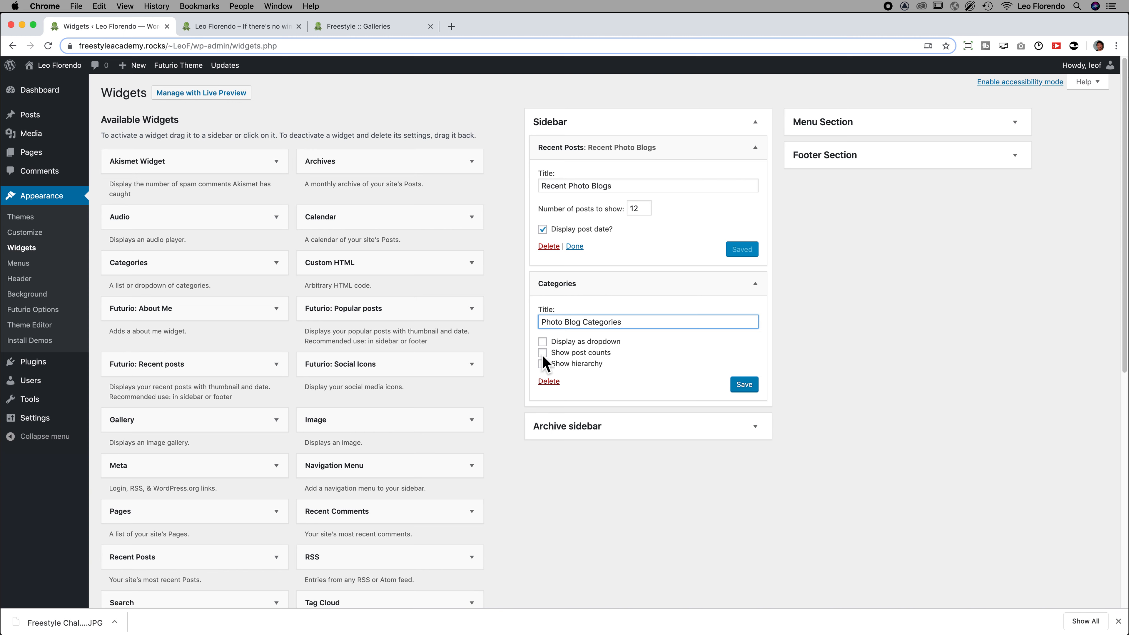
Enable Show post counts and Show hierarchy, then save the Categories widget
{"action": "left_click", "coordinate": [543, 353]}
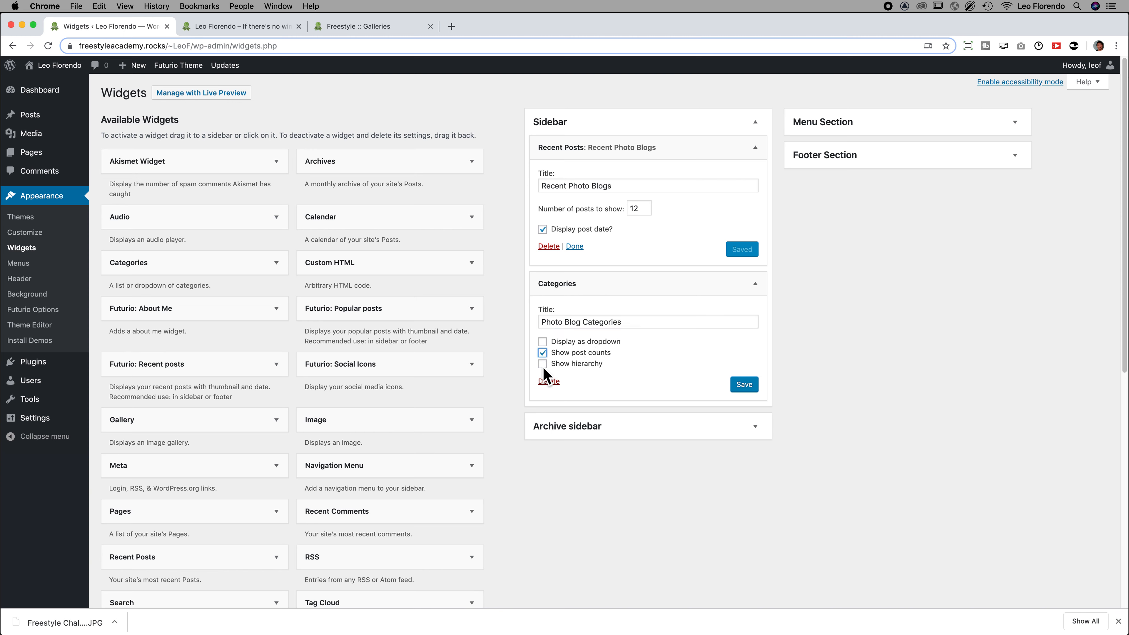
{"action": "left_click", "coordinate": [542, 363]}
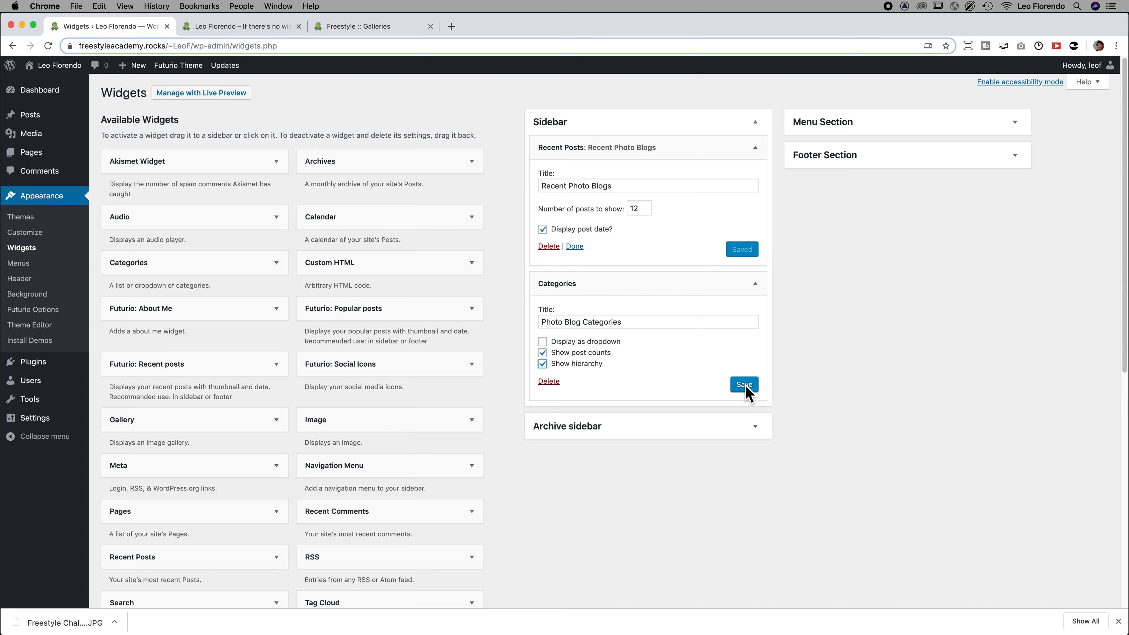
{"action": "left_click", "coordinate": [742, 385]}
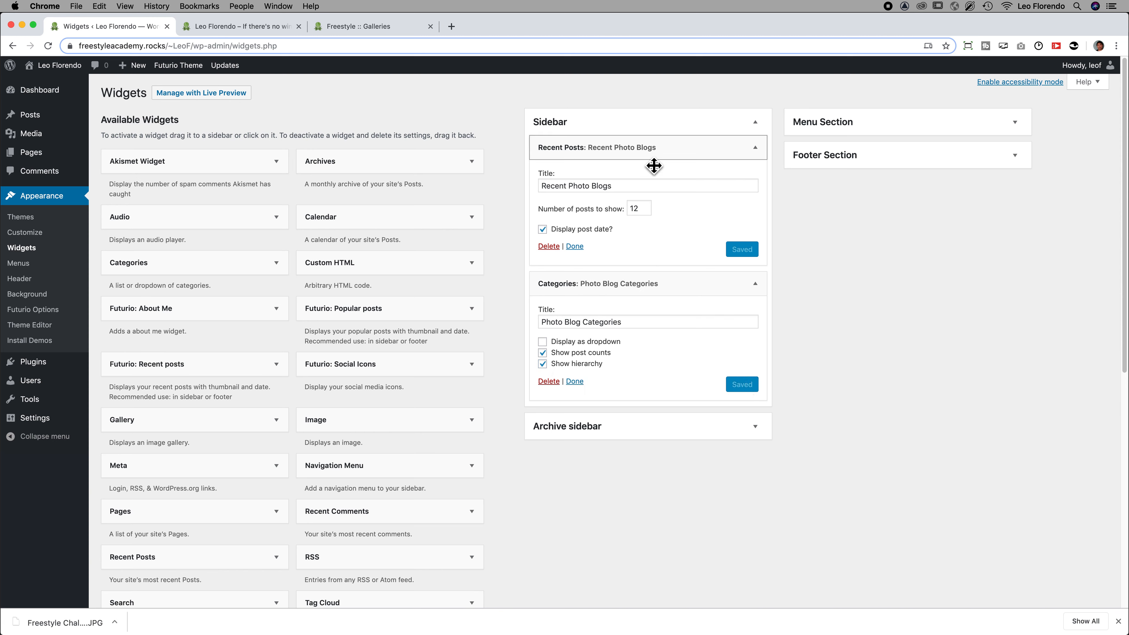
{"action": "mouse_move", "coordinate": [649, 397]}
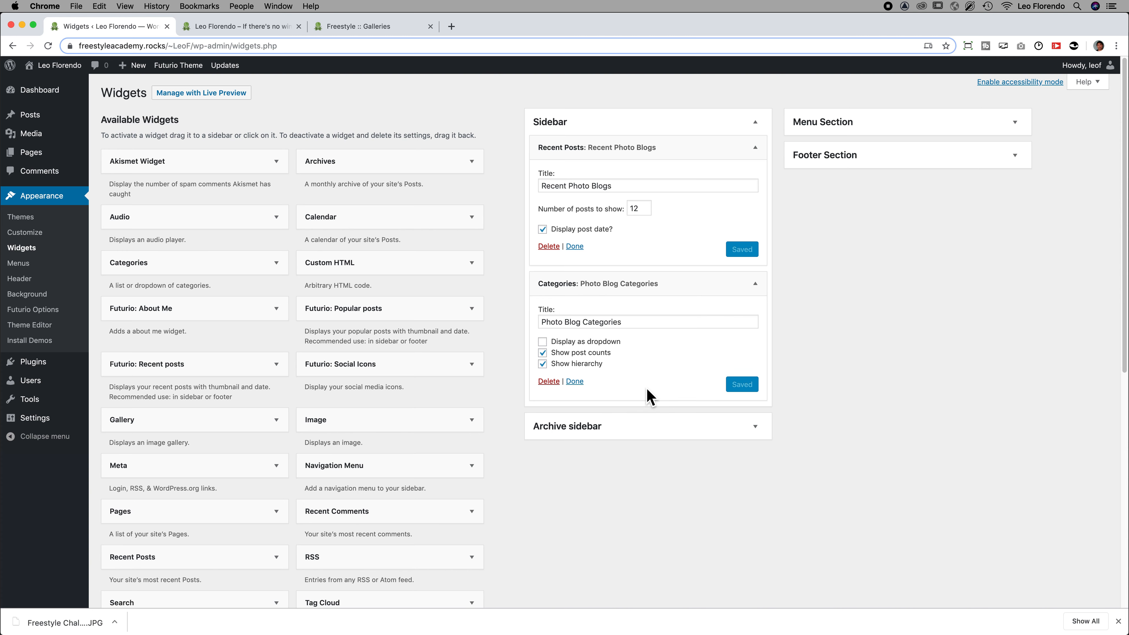
{"action": "mouse_move", "coordinate": [596, 133]}
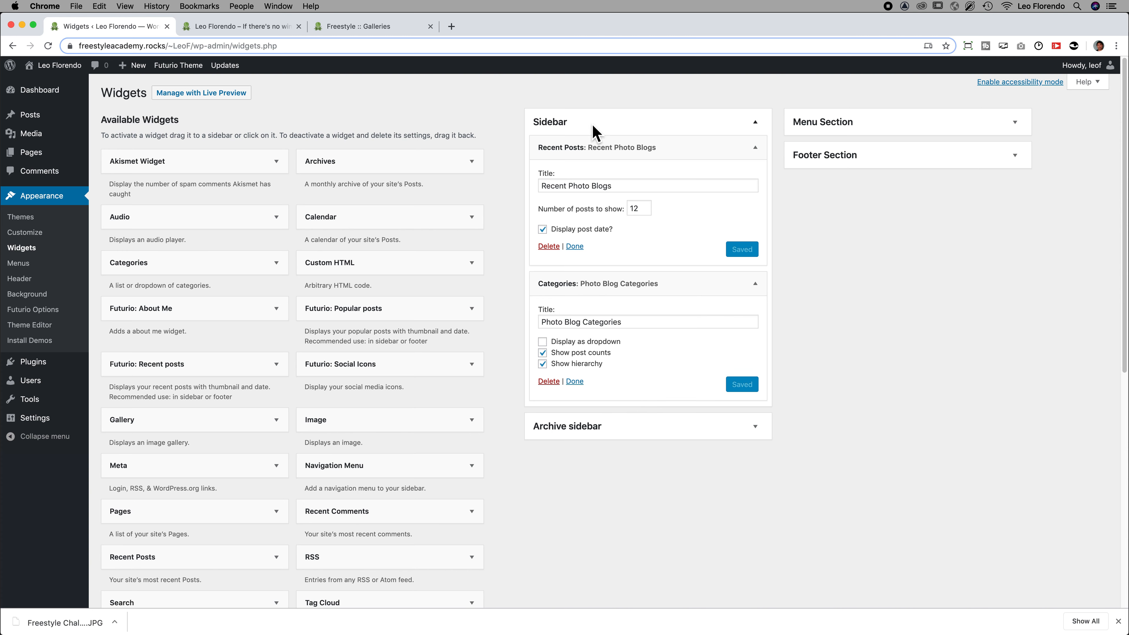
{"action": "mouse_move", "coordinate": [18, 298]}
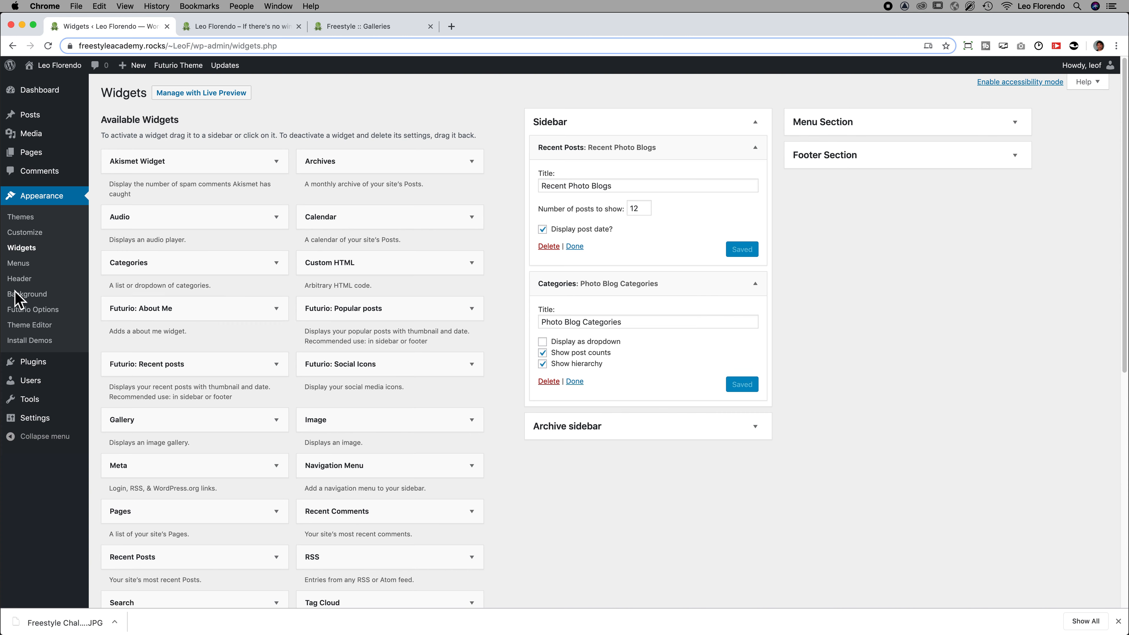
{"action": "mouse_move", "coordinate": [25, 232]}
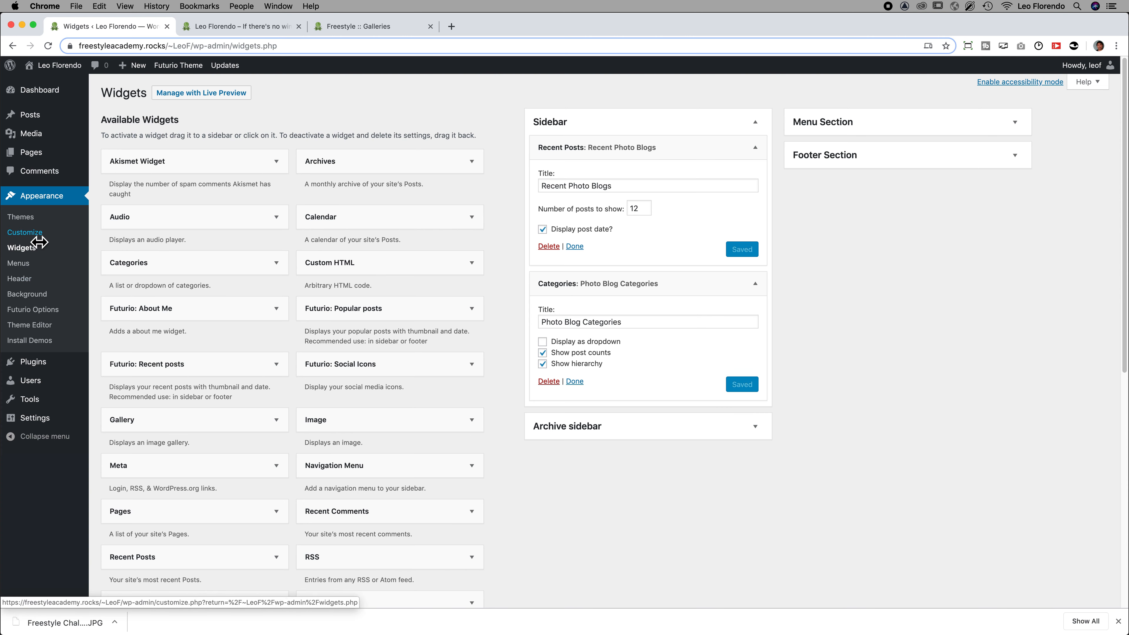
{"action": "mouse_move", "coordinate": [33, 241]}
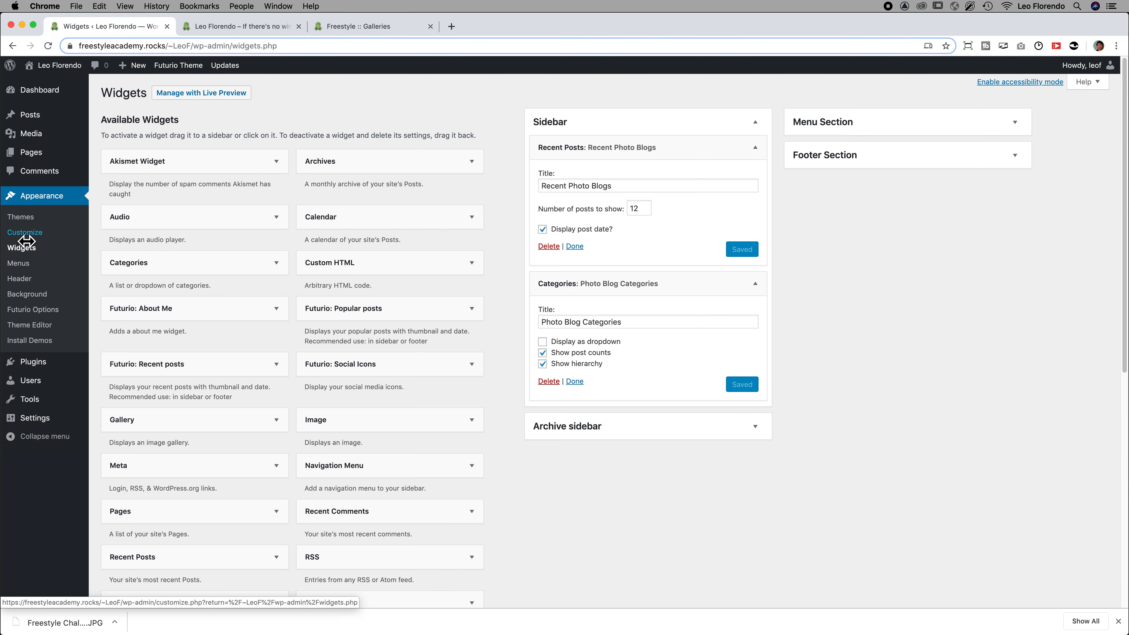
Launch Appearance > Customize, inspect the theme's Sidebar settings, and return to the main panel
{"action": "left_click", "coordinate": [24, 232]}
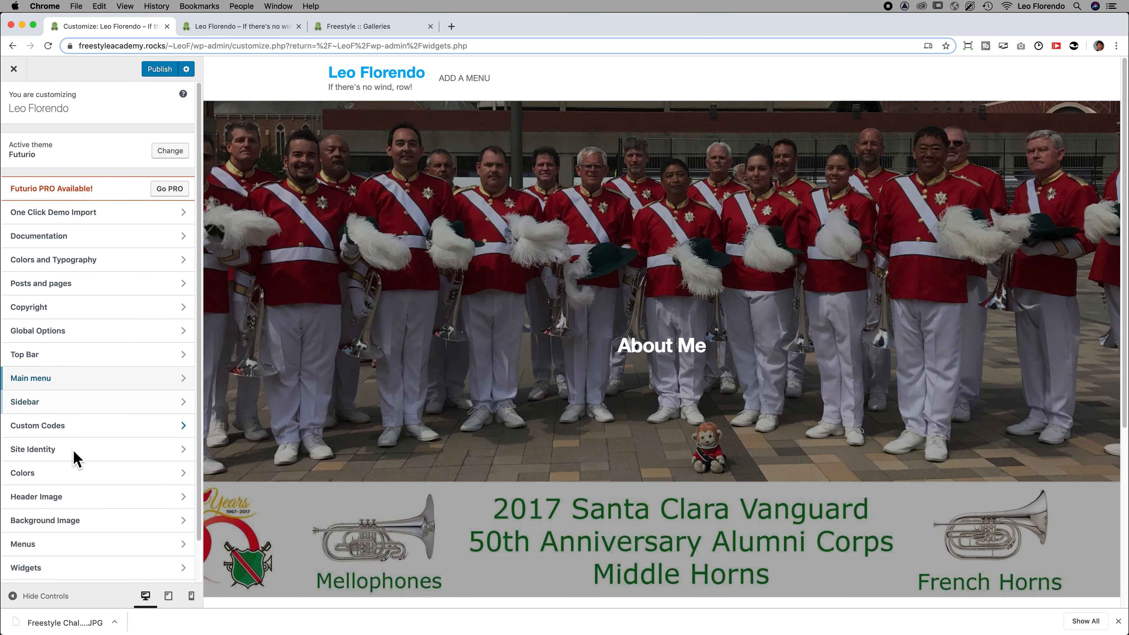
{"action": "left_click", "coordinate": [25, 402]}
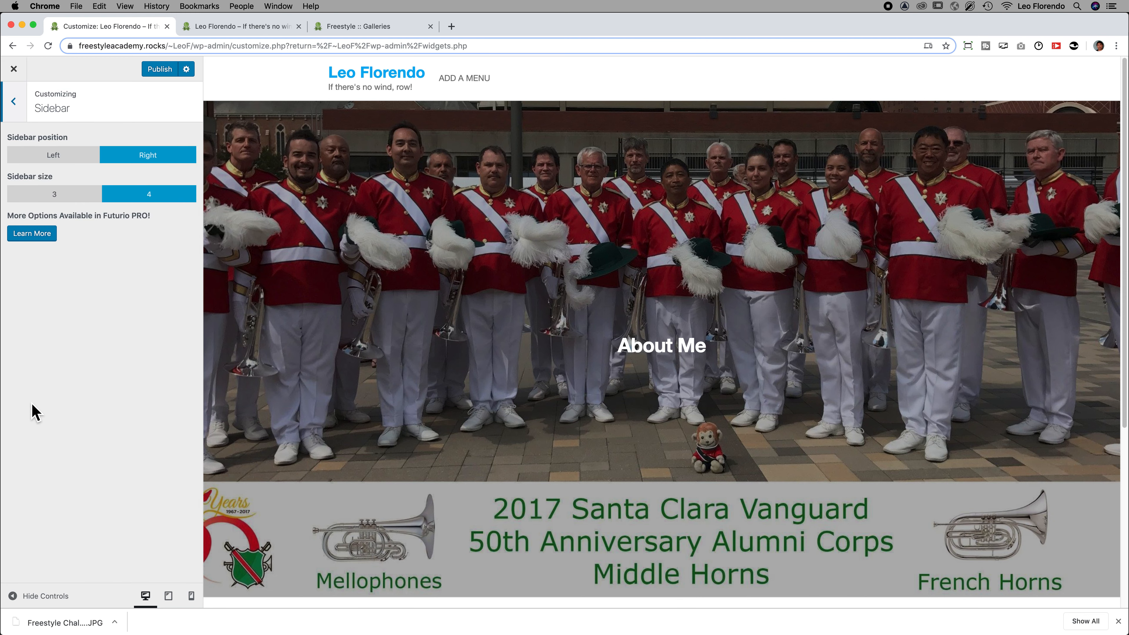
{"action": "mouse_move", "coordinate": [47, 169]}
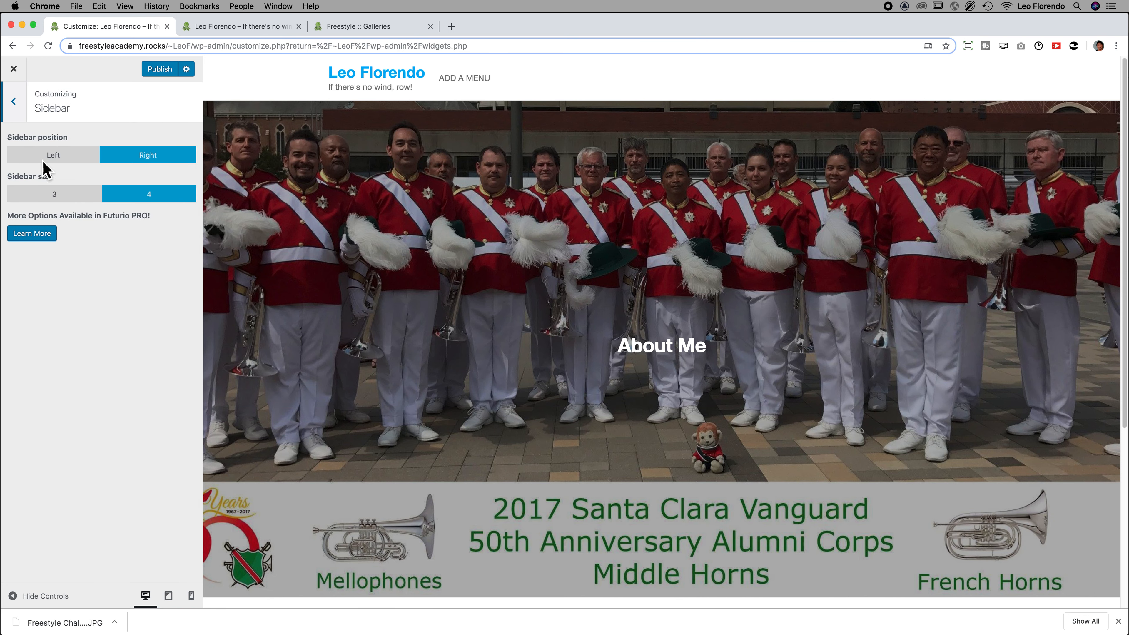
{"action": "mouse_move", "coordinate": [72, 173]}
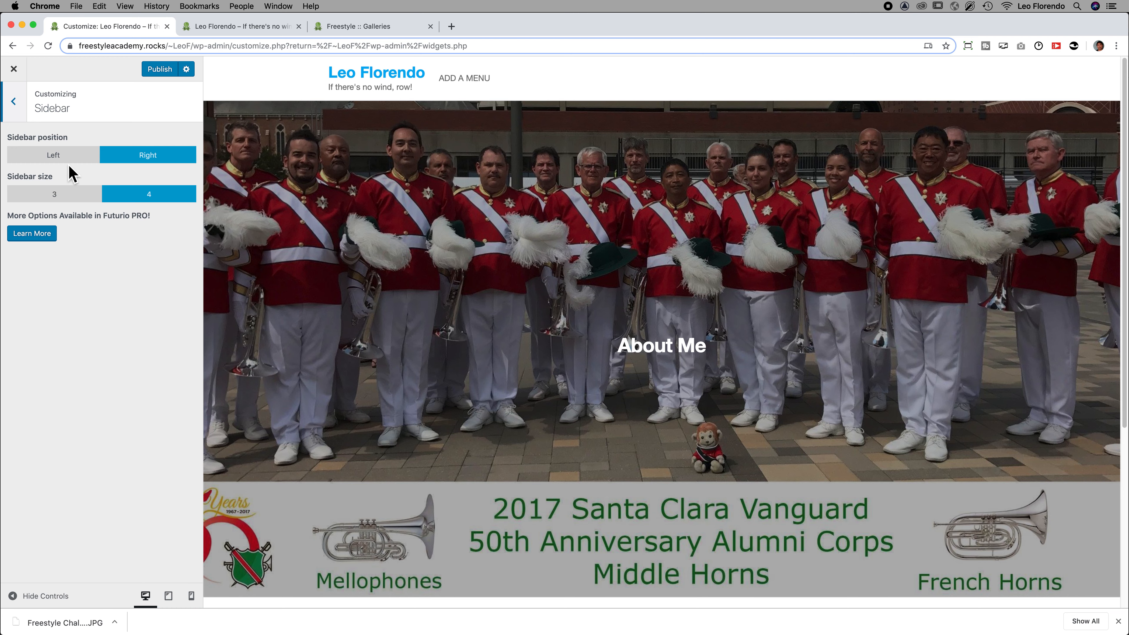
{"action": "mouse_move", "coordinate": [6, 116]}
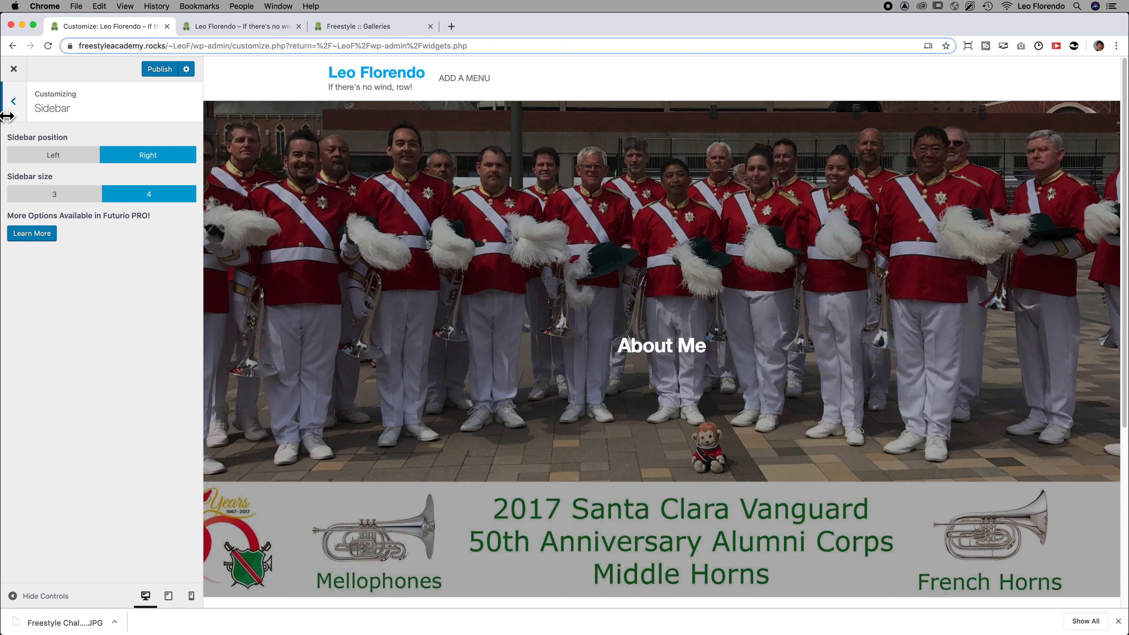
{"action": "left_click", "coordinate": [13, 100]}
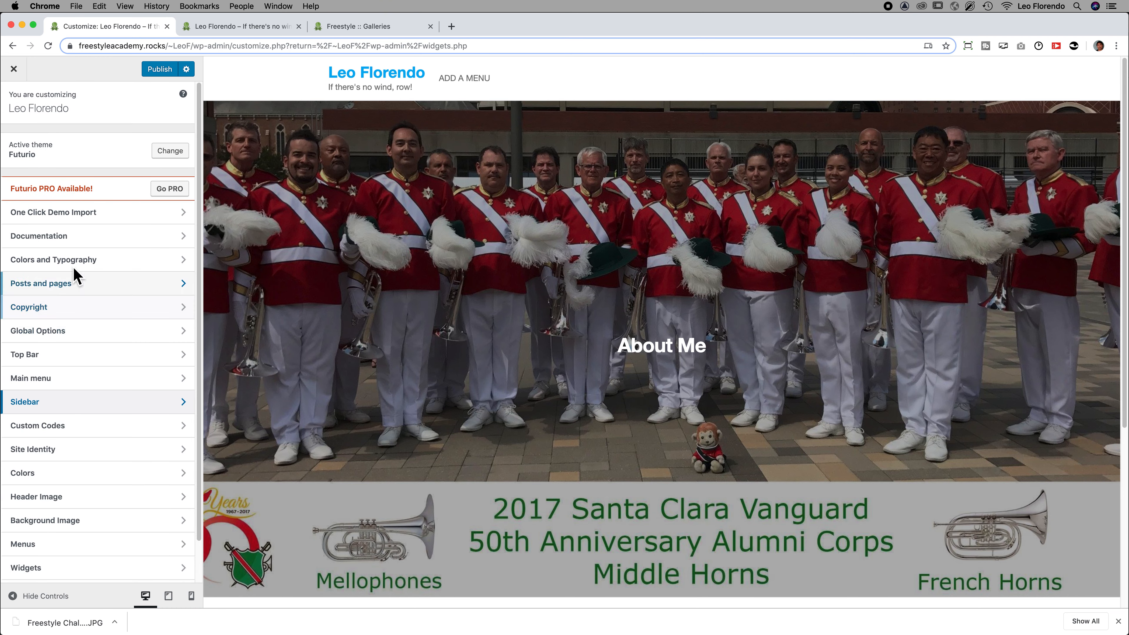
{"action": "mouse_move", "coordinate": [69, 561]}
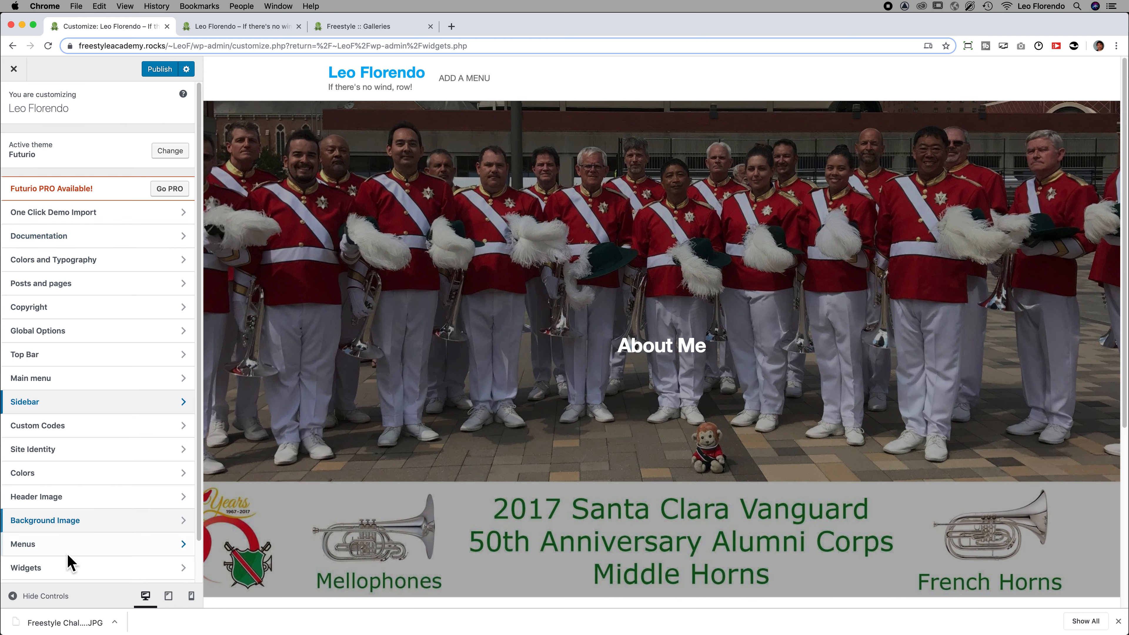
View the Customizer's Sidebar widget area listing Recent Photo Blogs and Photo Blog Categories
{"action": "left_click", "coordinate": [26, 567]}
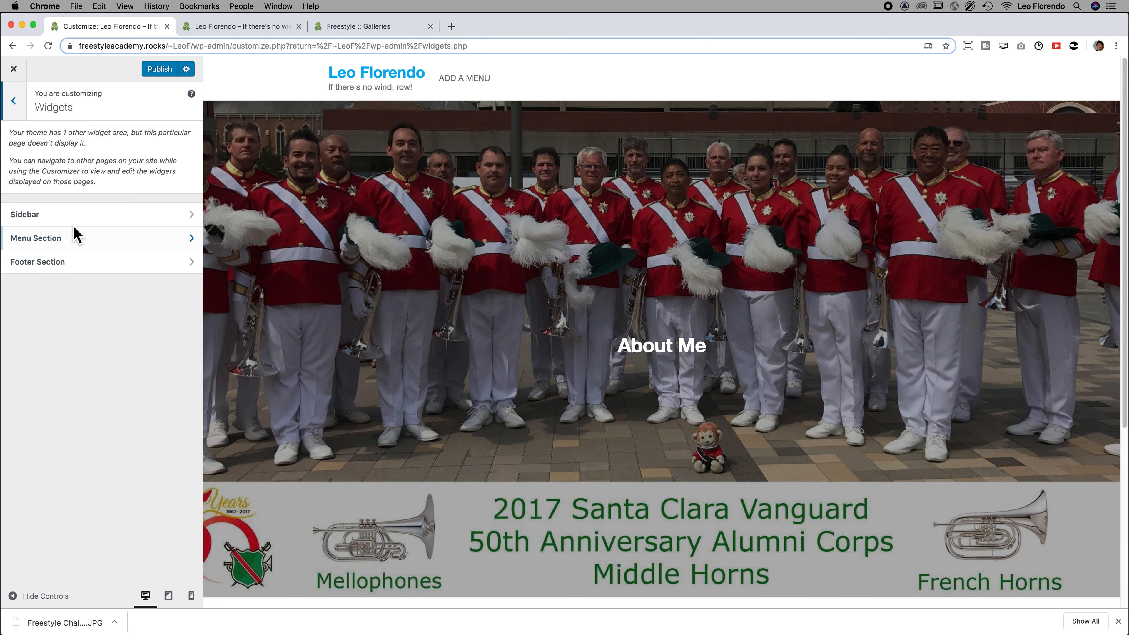
{"action": "left_click", "coordinate": [100, 214]}
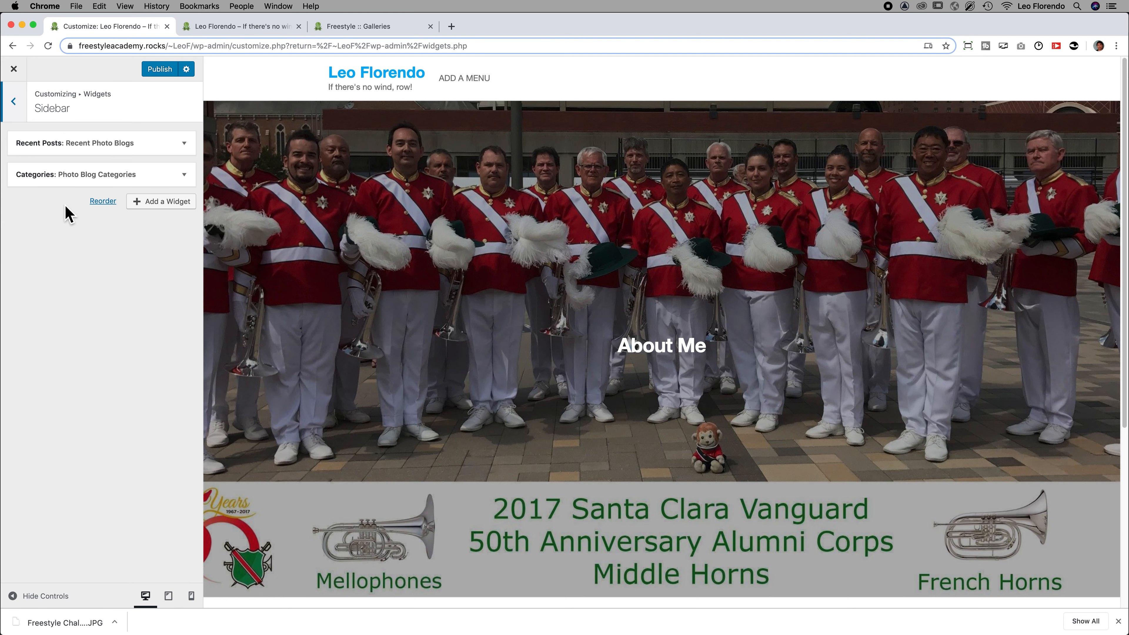
{"action": "mouse_move", "coordinate": [160, 202]}
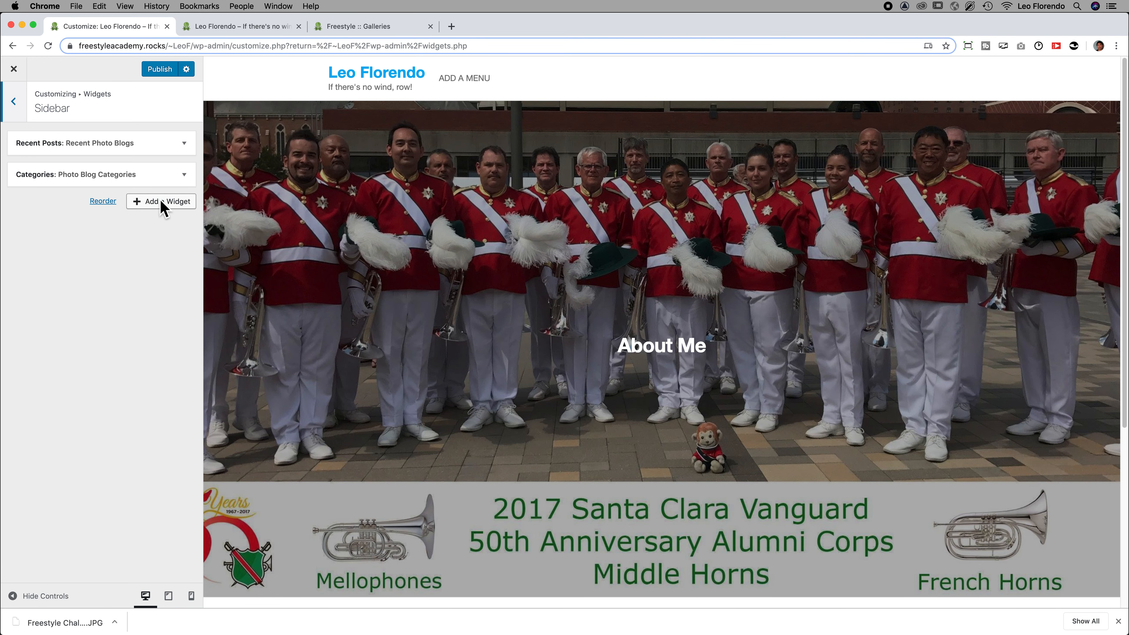
{"action": "left_click", "coordinate": [161, 201]}
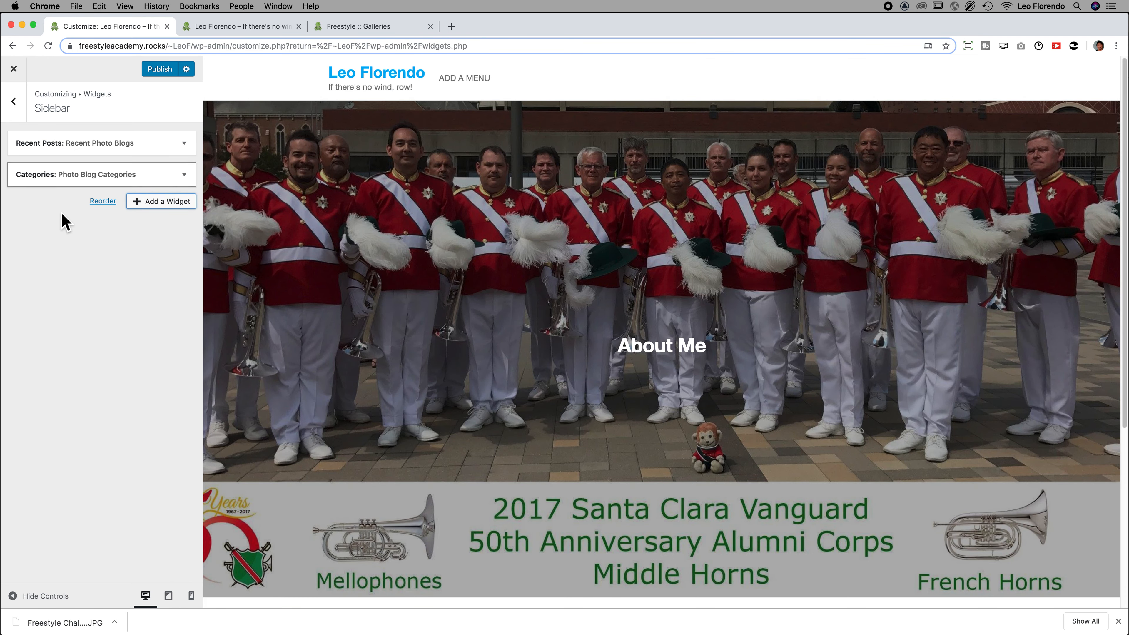
Publish the Customizer changes and check the sidebar widgets in the About Me preview
{"action": "left_click", "coordinate": [160, 68]}
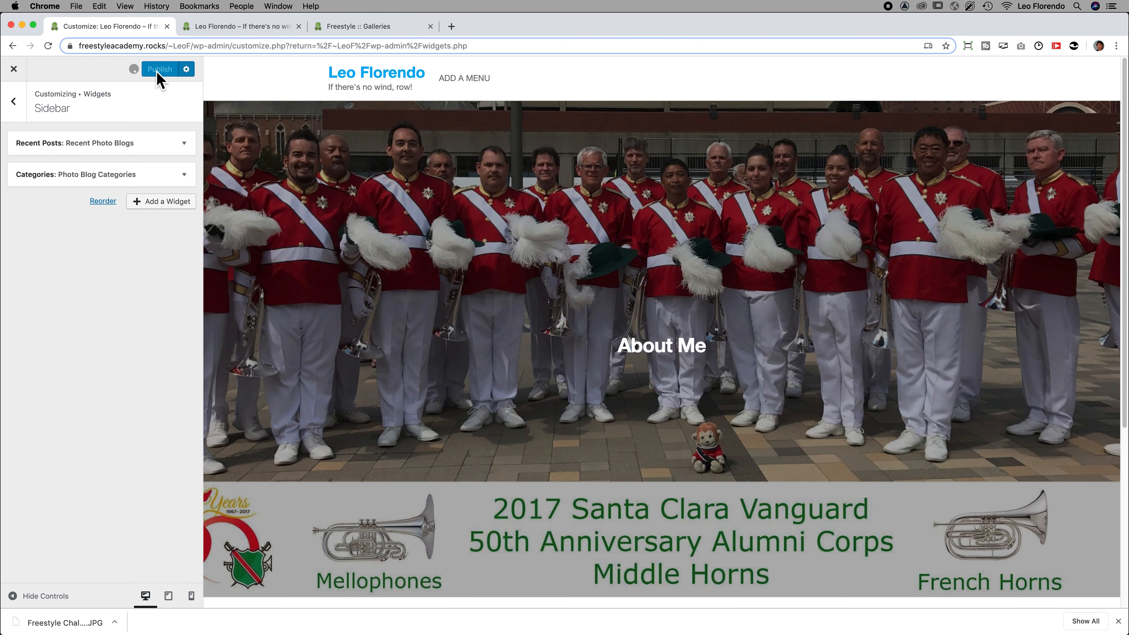
{"action": "left_click", "coordinate": [160, 69]}
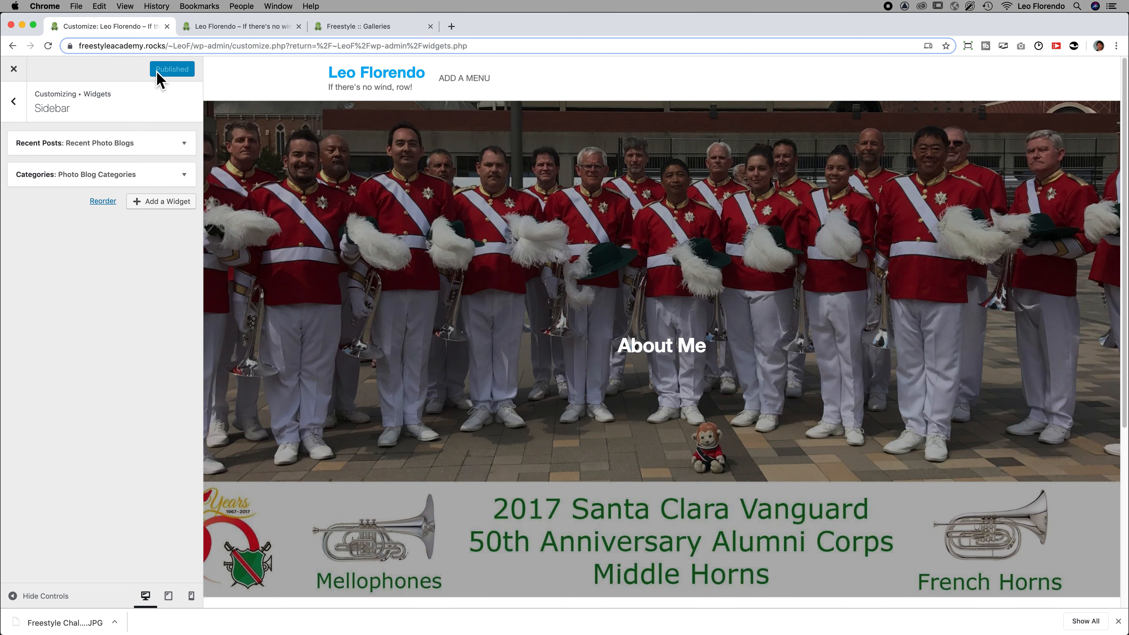
{"action": "scroll", "scroll_direction": "down", "scroll_amount": 3}
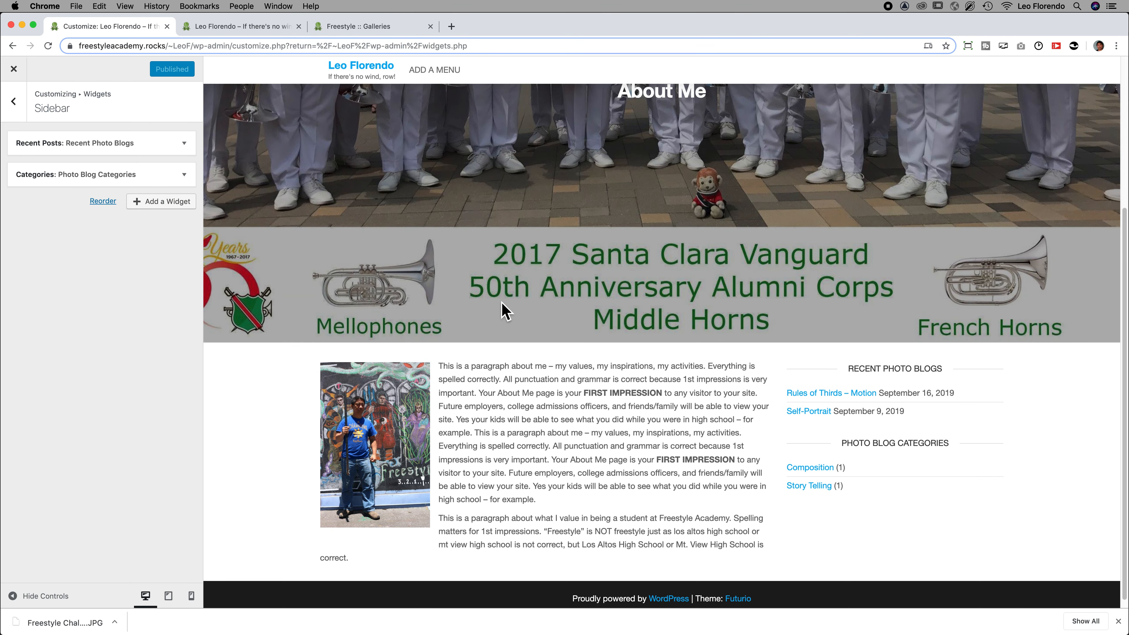
{"action": "mouse_move", "coordinate": [892, 400]}
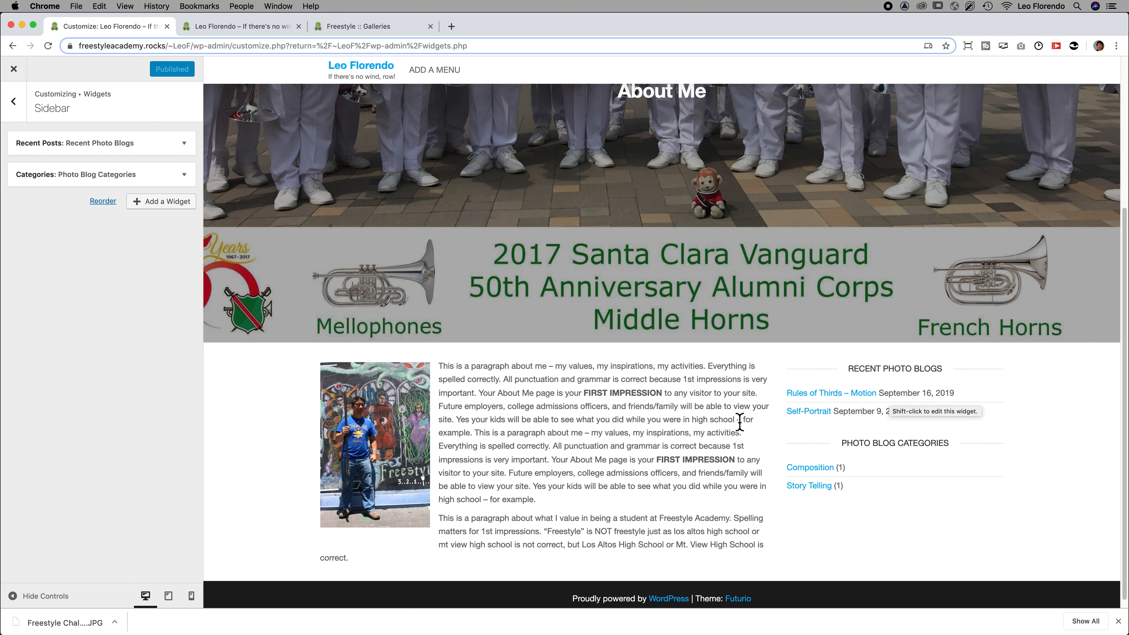
{"action": "mouse_move", "coordinate": [811, 405]}
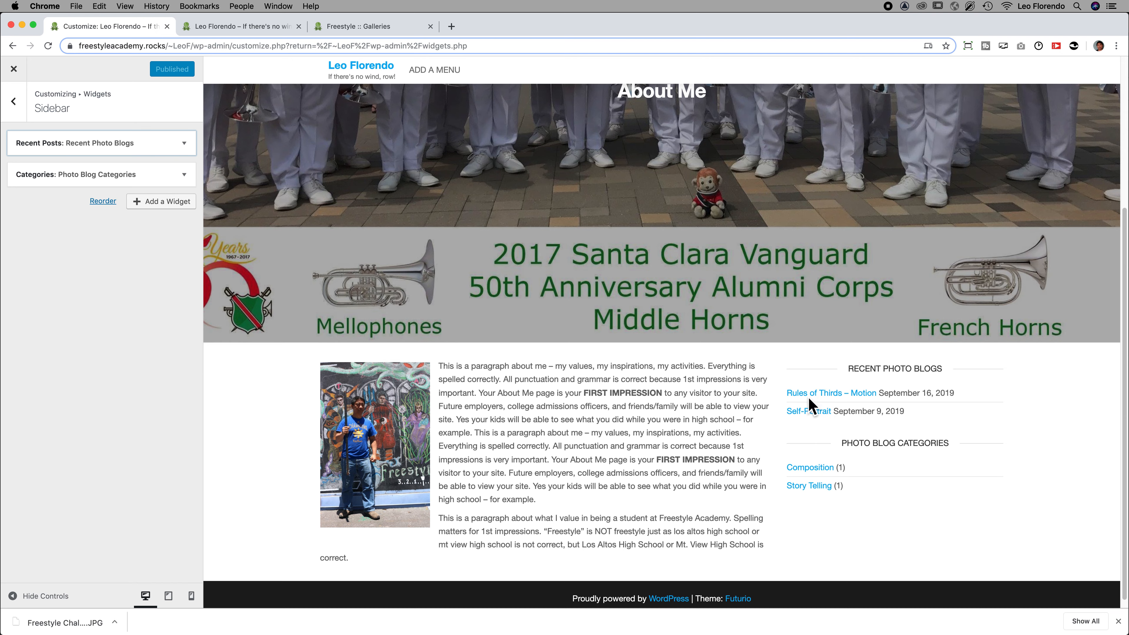
{"action": "mouse_move", "coordinate": [822, 504]}
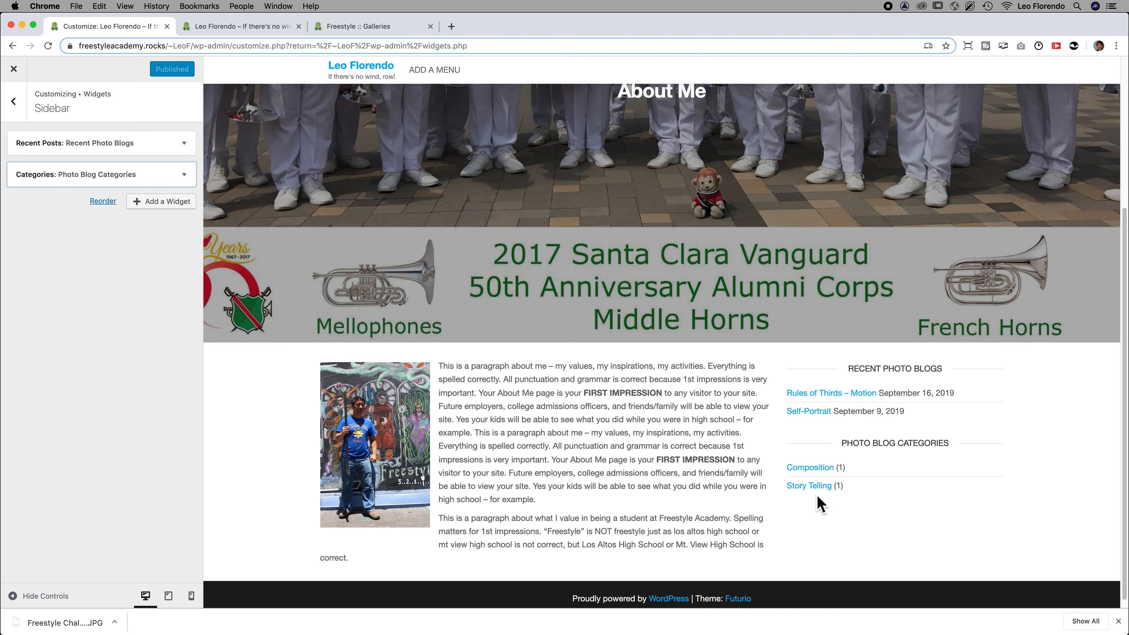